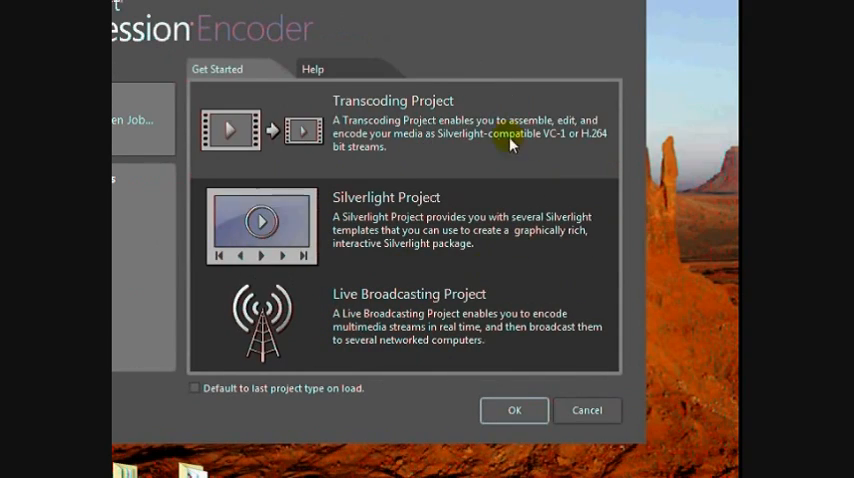
pyautogui.moveTo(474, 320)
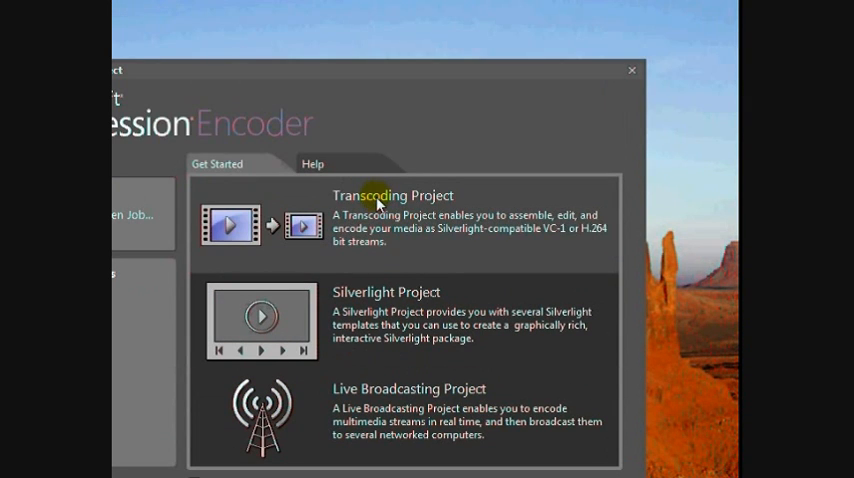
pyautogui.moveTo(404, 208)
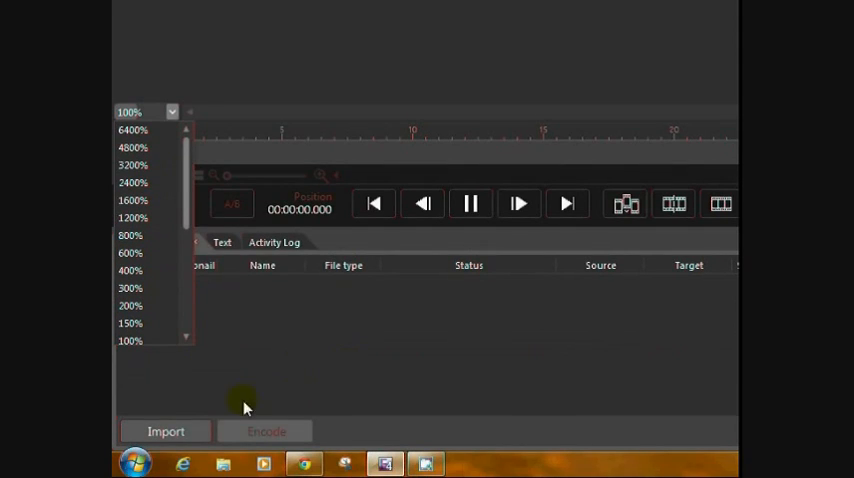
pyautogui.moveTo(292, 436)
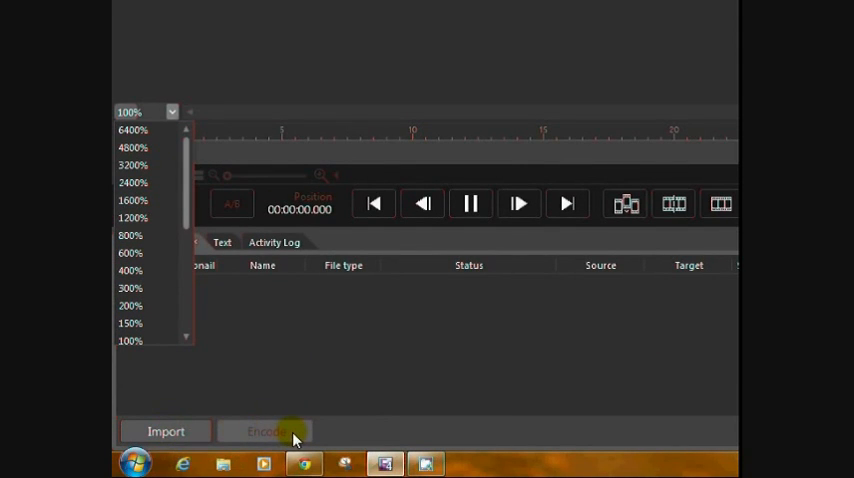
# Start a new Transcoding Project with an empty media list.
pyautogui.click(266, 432)
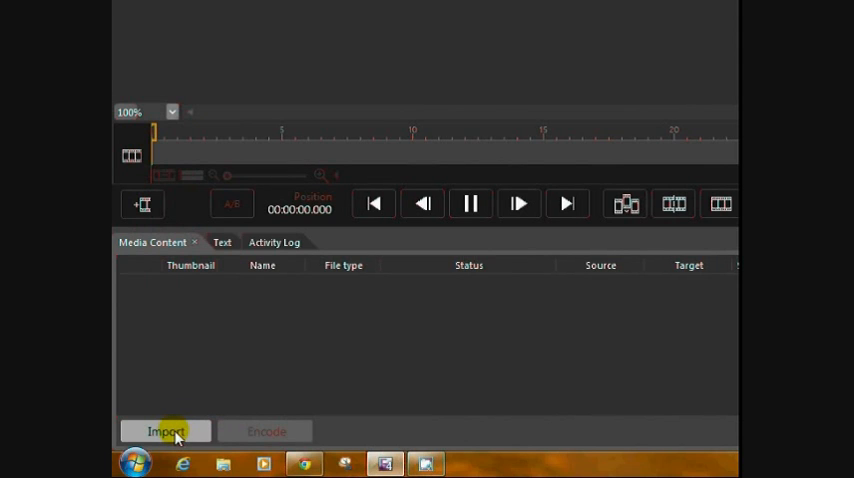
# Import the Wildlife sample video from the Sample Videos folder into the project.
pyautogui.click(164, 432)
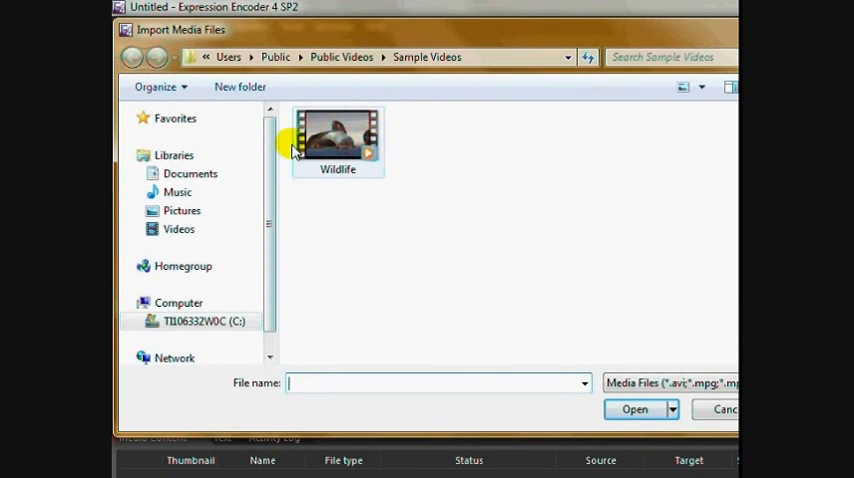
pyautogui.click(178, 228)
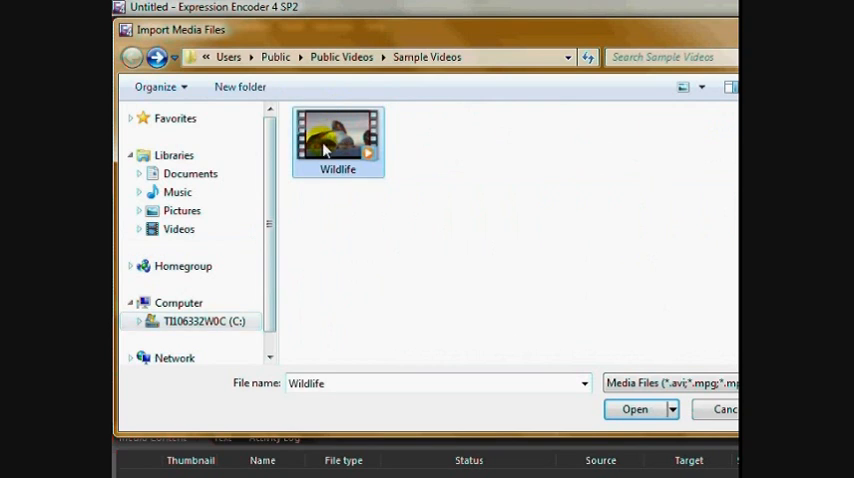
pyautogui.click(634, 408)
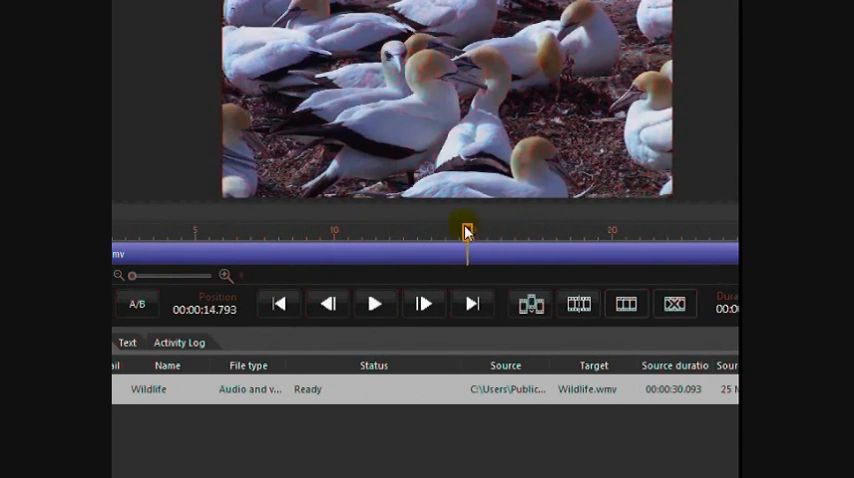
# Cut the Wildlife clip at the seals-to-birds scene change and remove the later part, leaving about 11.8 seconds.
pyautogui.moveTo(466, 230); pyautogui.dragTo(392, 232)
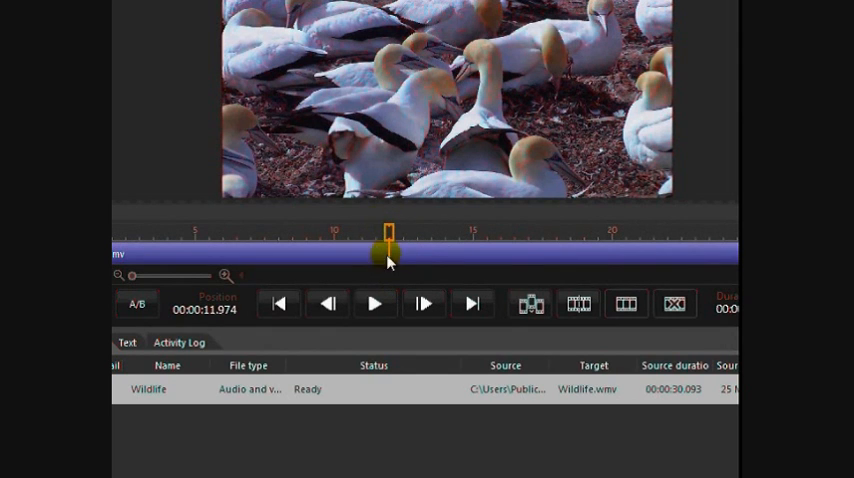
pyautogui.moveTo(388, 244); pyautogui.dragTo(368, 244)
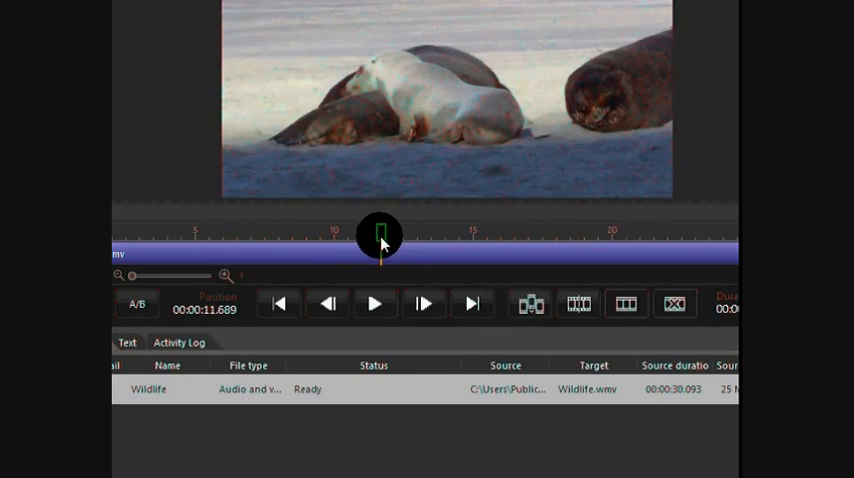
pyautogui.click(328, 304)
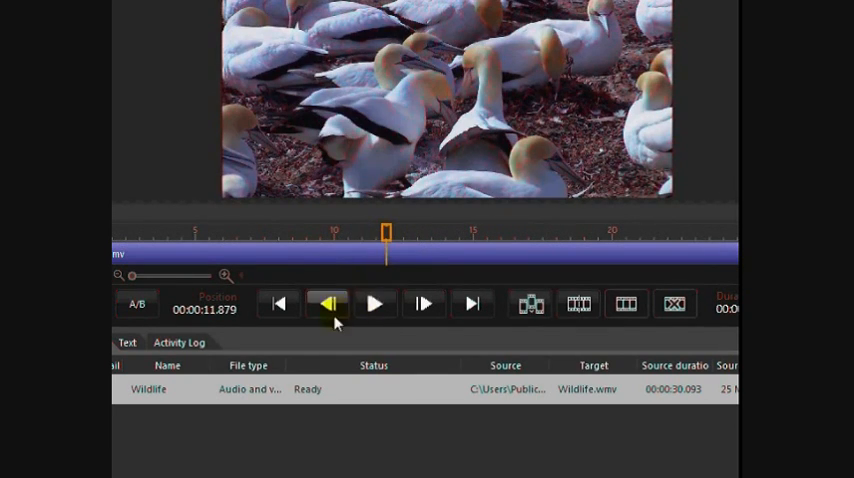
pyautogui.moveTo(278, 304)
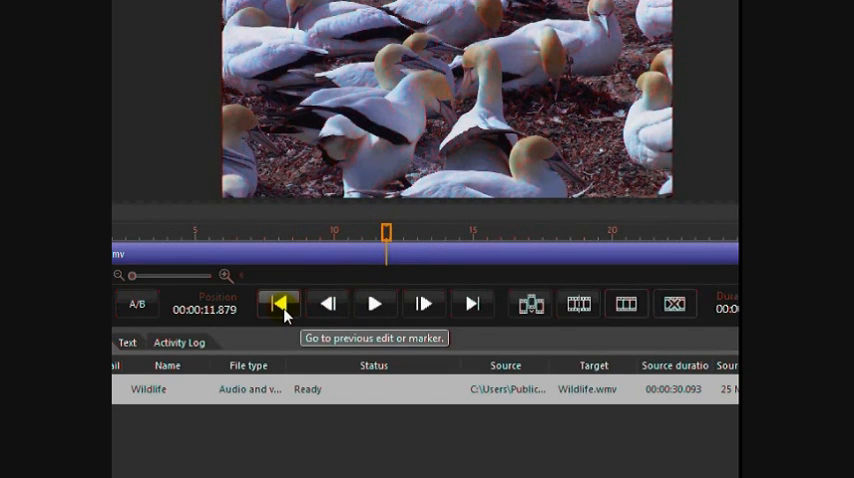
pyautogui.moveTo(472, 304)
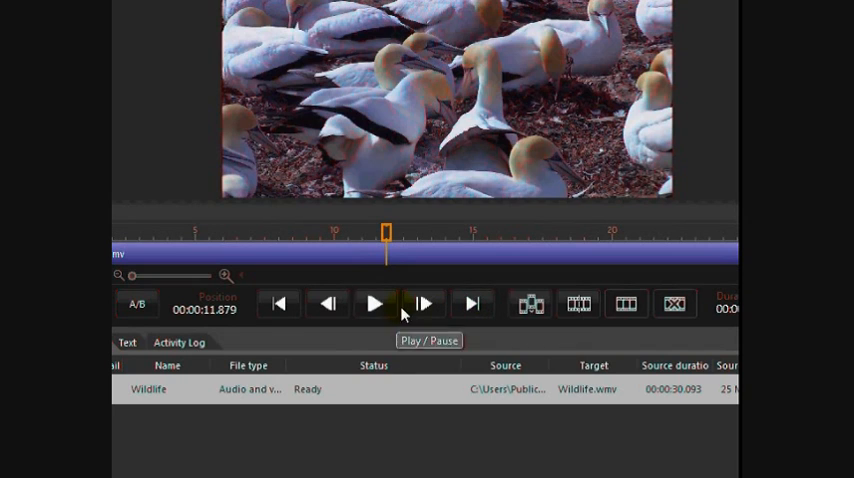
pyautogui.moveTo(422, 304)
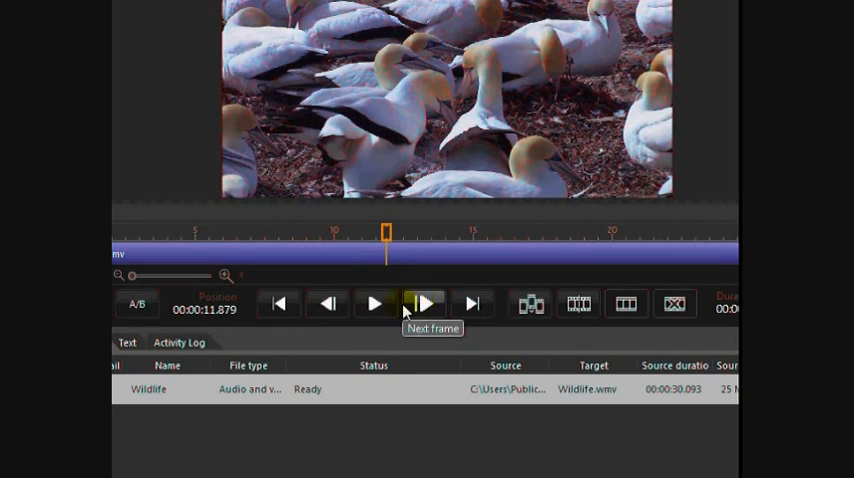
pyautogui.moveTo(326, 304)
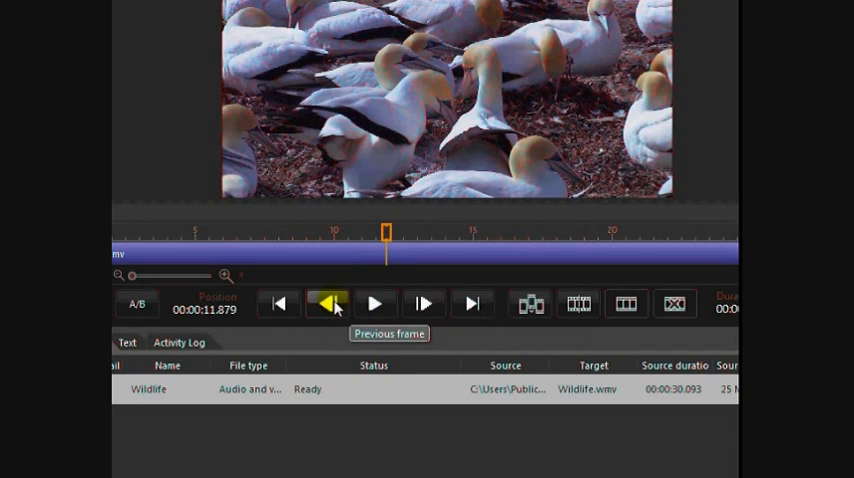
pyautogui.click(328, 304)
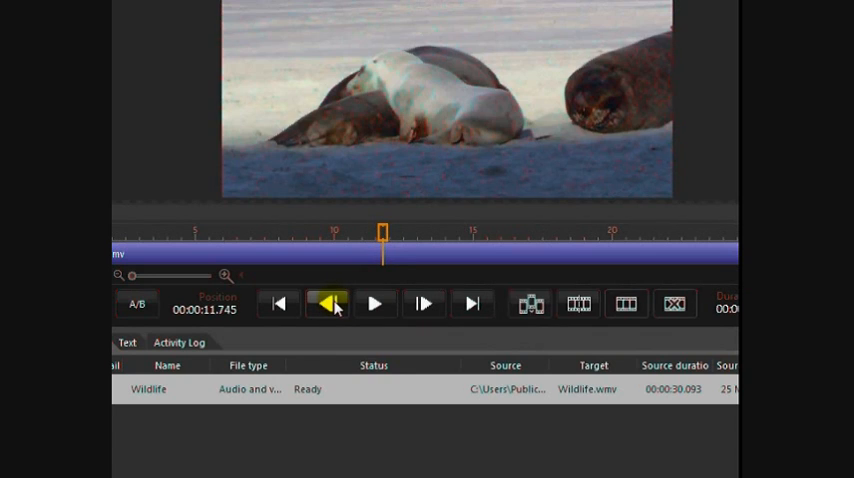
pyautogui.moveTo(424, 304)
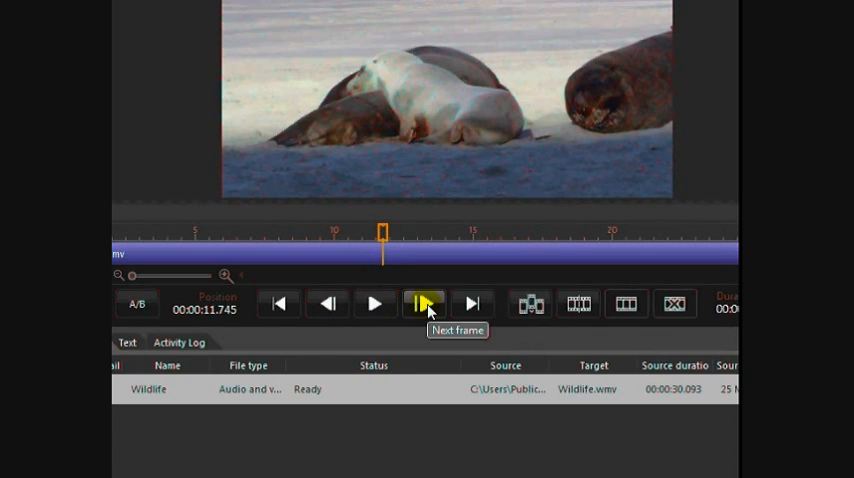
pyautogui.click(424, 304)
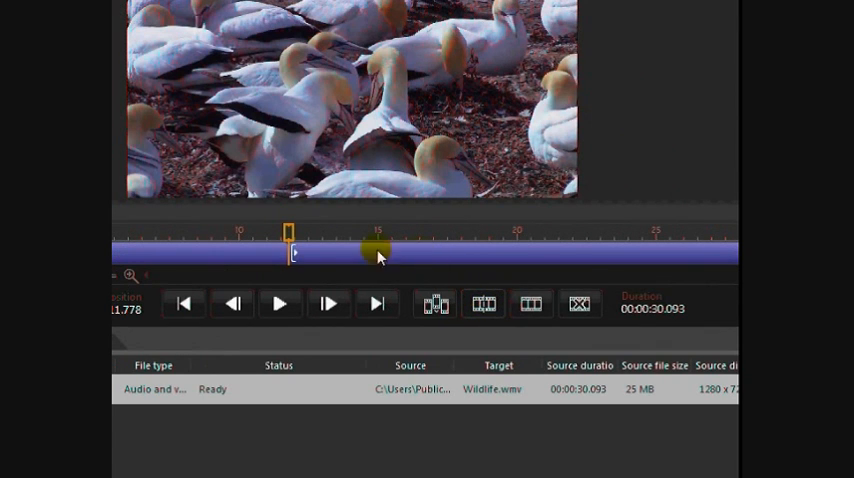
pyautogui.moveTo(358, 256)
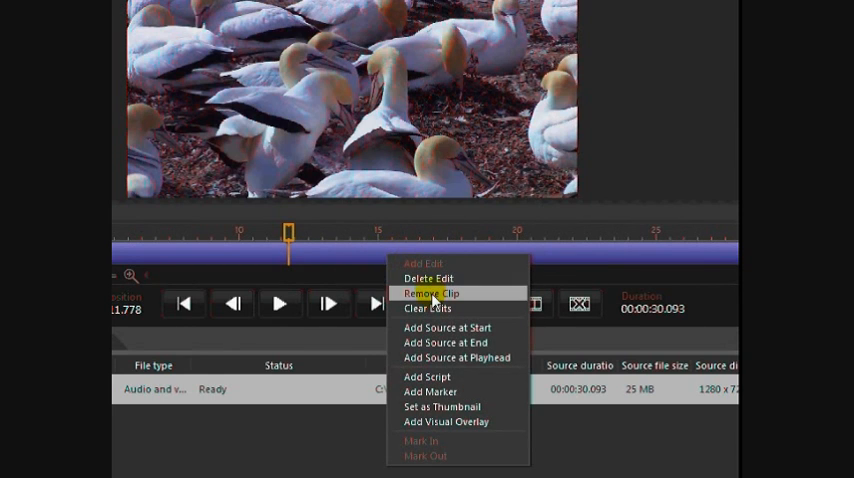
pyautogui.click(428, 292)
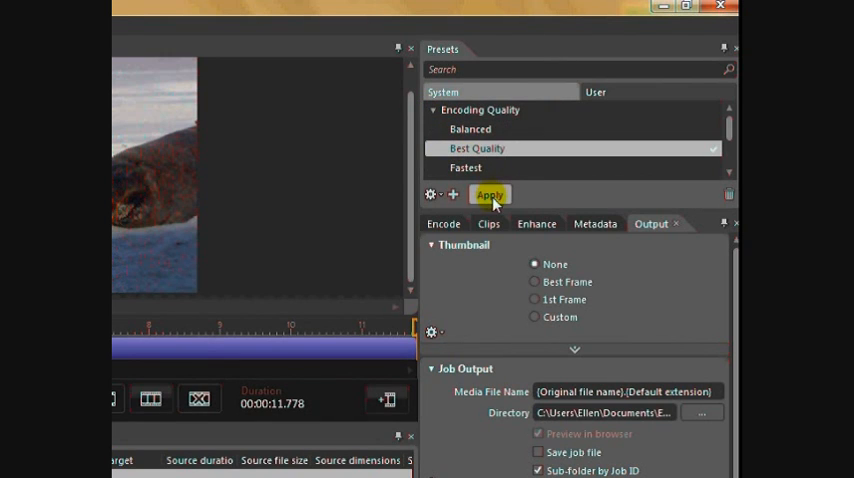
pyautogui.moveTo(556, 192)
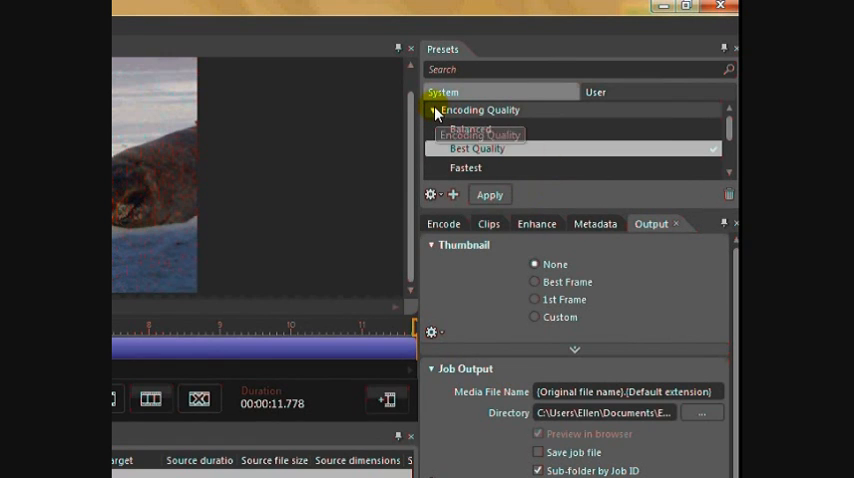
# Collapse the Encoding Quality presets and show the Enhance settings with Visual Overlay.
pyautogui.click(432, 108)
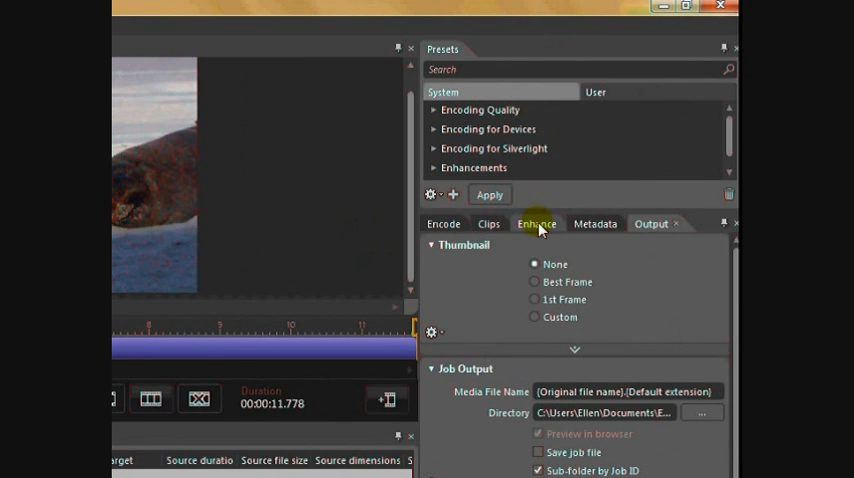
pyautogui.click(536, 224)
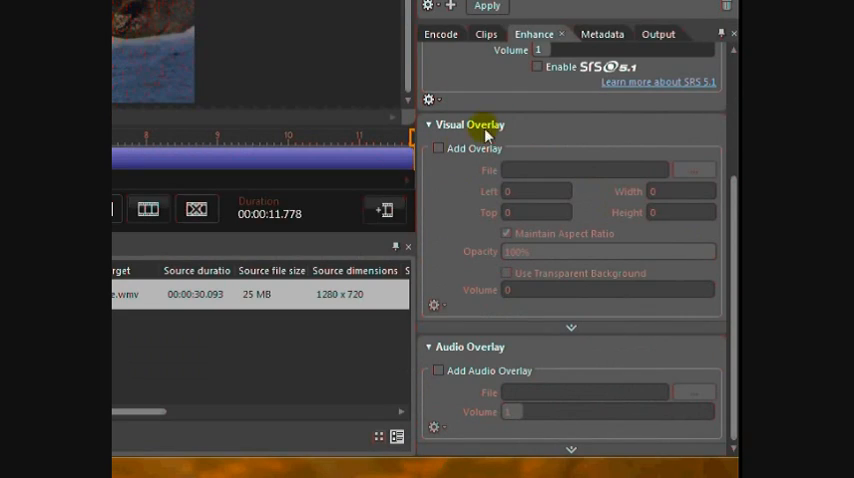
pyautogui.moveTo(438, 152)
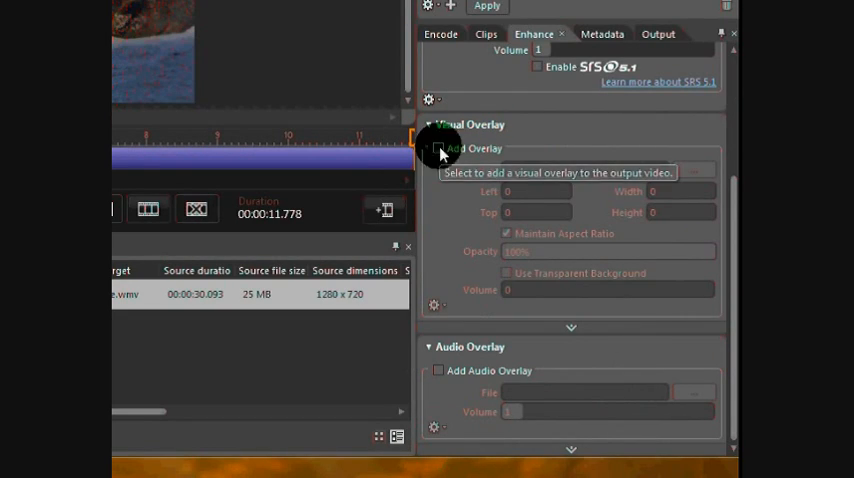
# Enable Add Overlay and load the overlay clip as picture-in-picture at Left 320, Top 144.
pyautogui.click(448, 148)
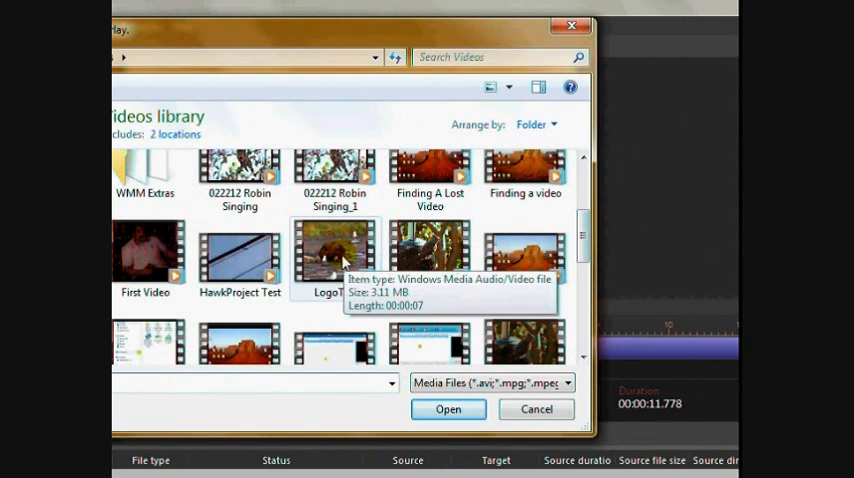
pyautogui.moveTo(332, 258)
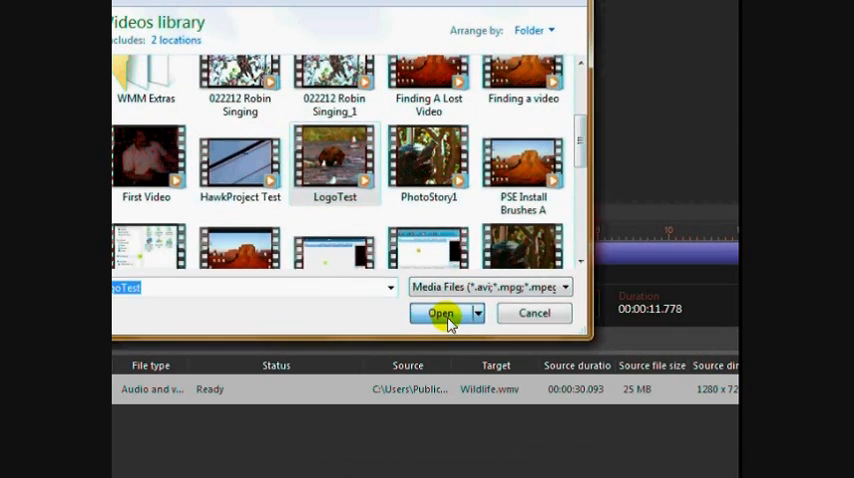
pyautogui.click(440, 312)
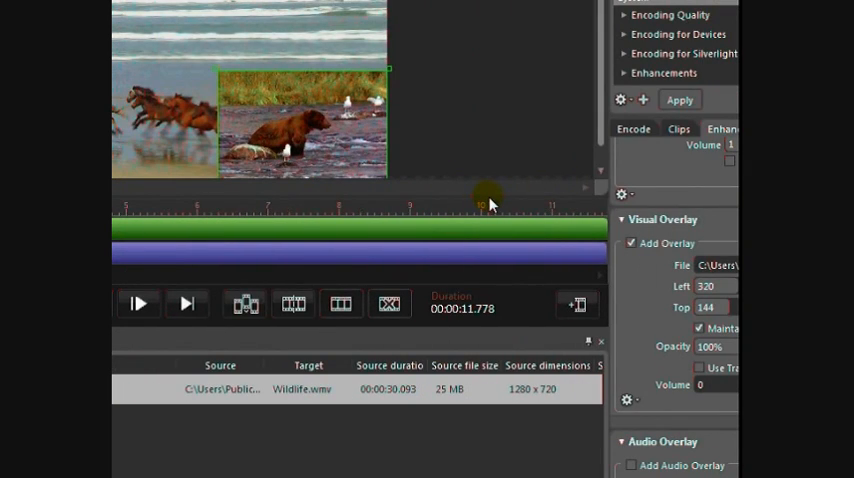
pyautogui.moveTo(350, 208)
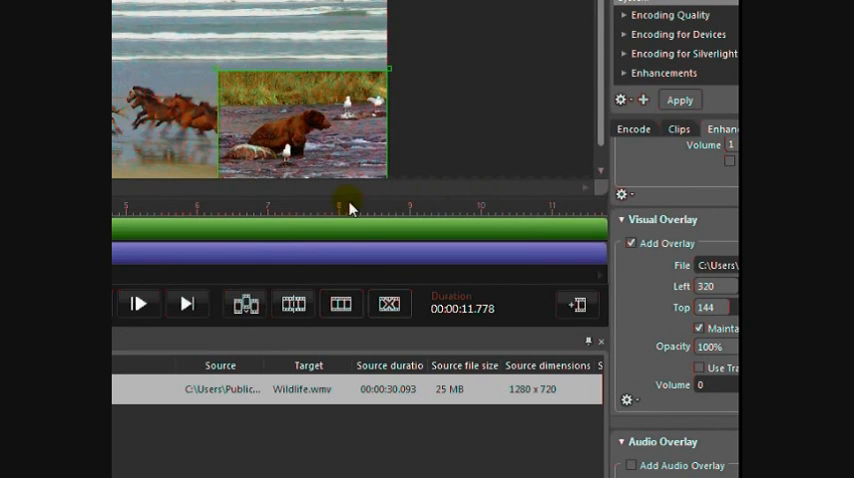
pyautogui.moveTo(420, 204)
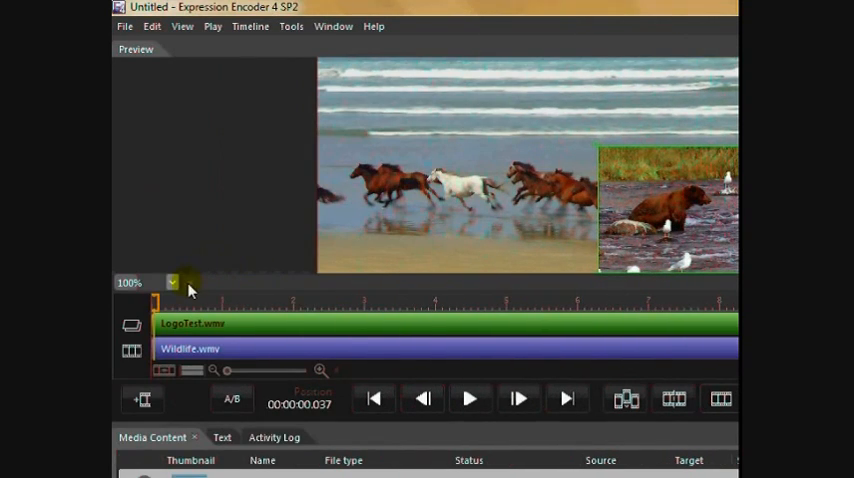
# Resize the preview with the overlay in the lower-right corner and play the composition to check it.
pyautogui.click(172, 282)
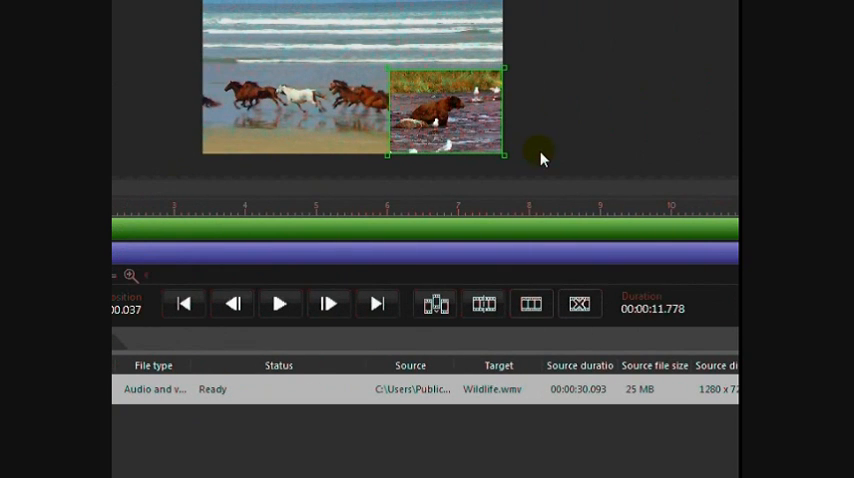
pyautogui.moveTo(528, 128)
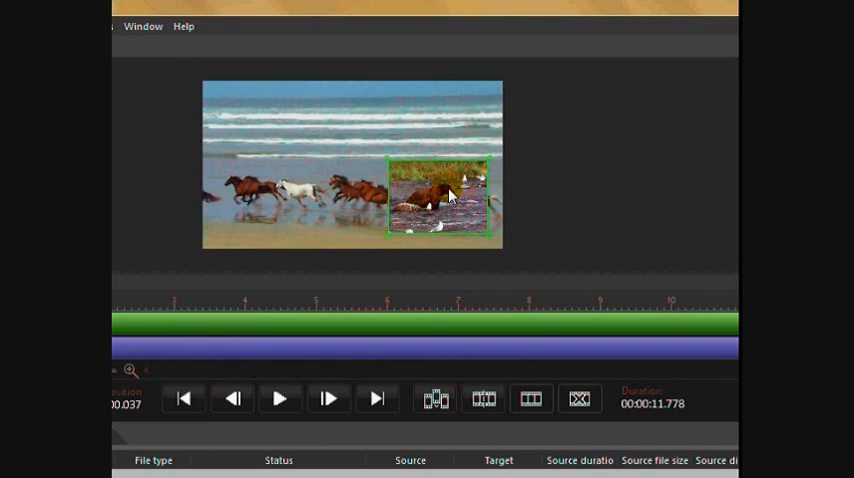
pyautogui.moveTo(548, 196)
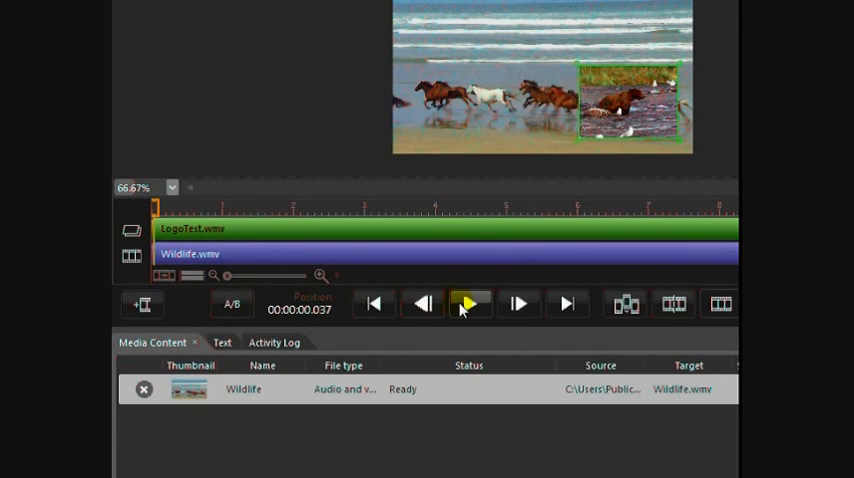
pyautogui.click(470, 304)
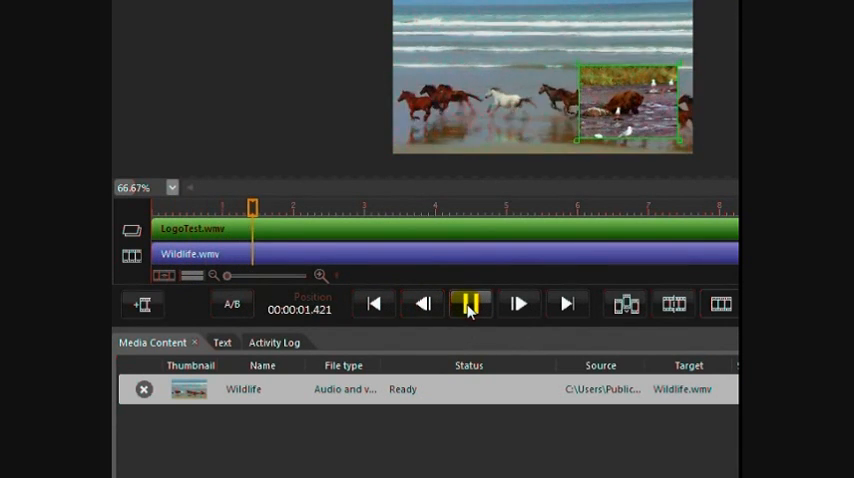
pyautogui.click(470, 304)
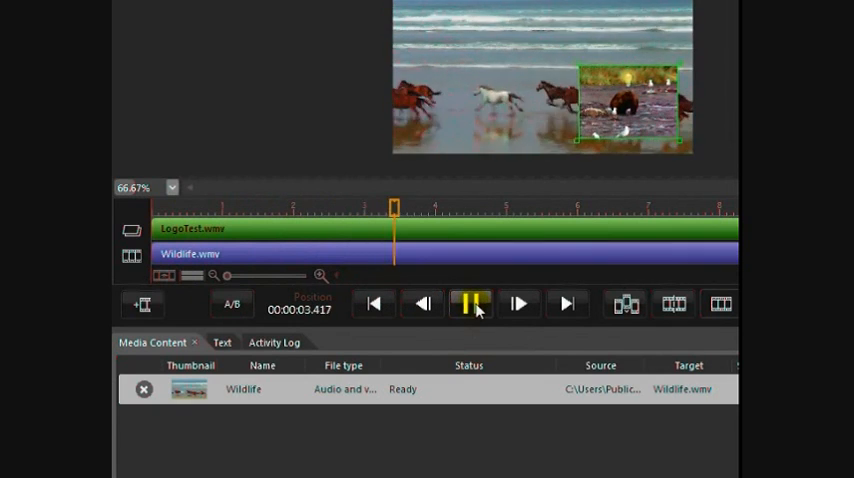
pyautogui.click(470, 304)
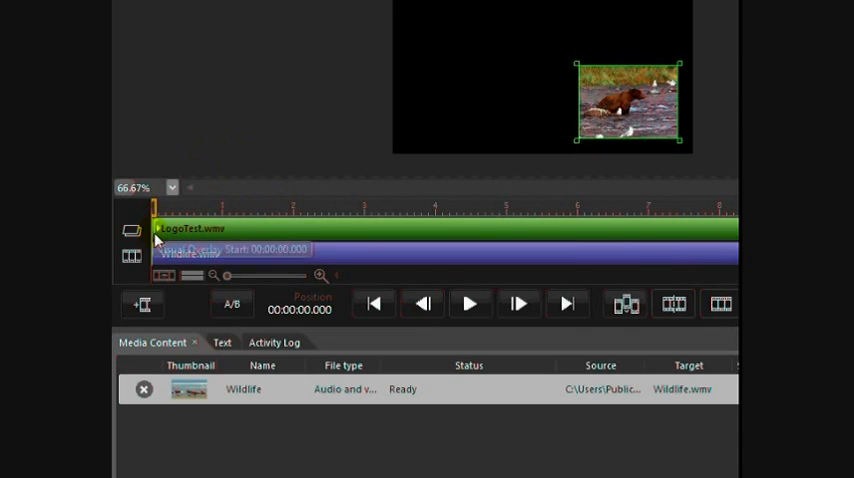
pyautogui.moveTo(158, 242)
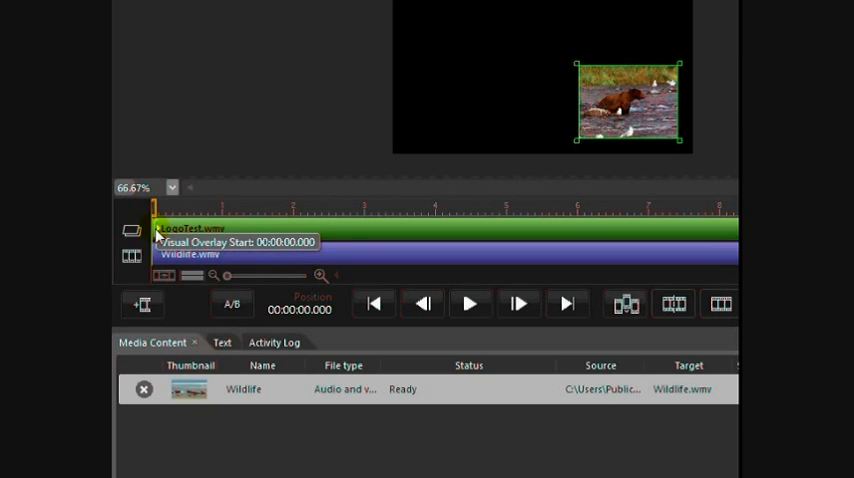
# Delay the LogoTest.wmv overlay to start at about 00:00:07 and play through the transition.
pyautogui.moveTo(156, 208); pyautogui.dragTo(396, 208)
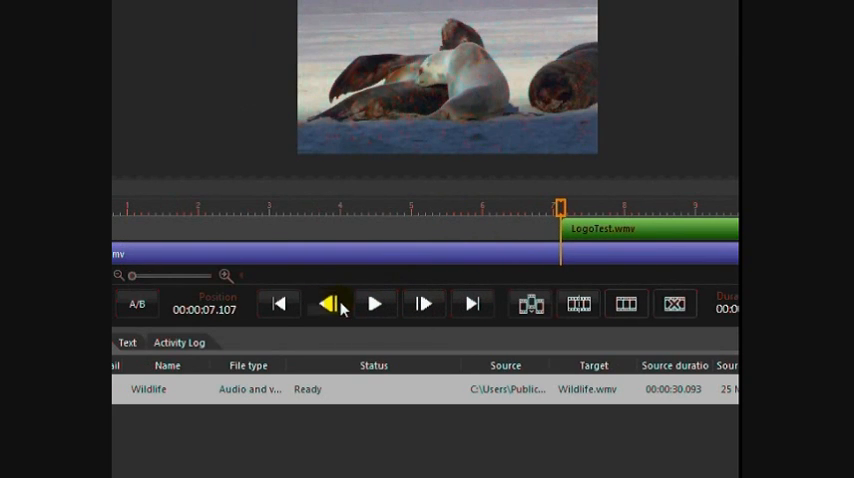
pyautogui.click(332, 304)
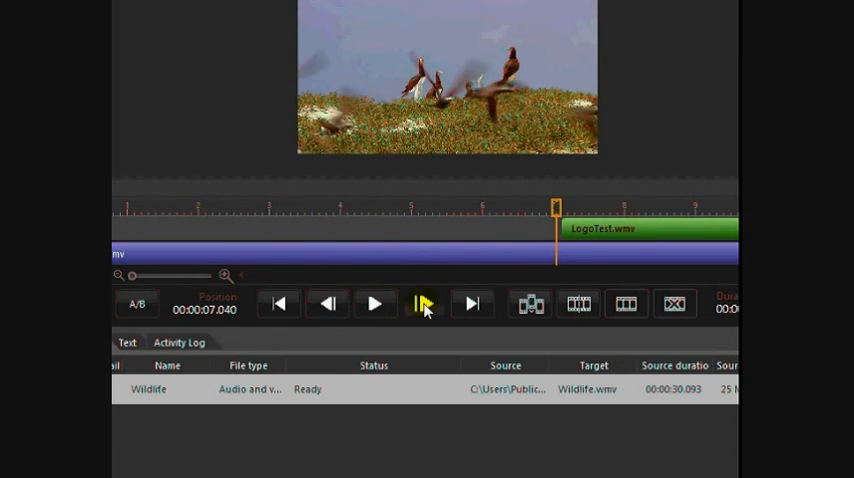
pyautogui.click(424, 304)
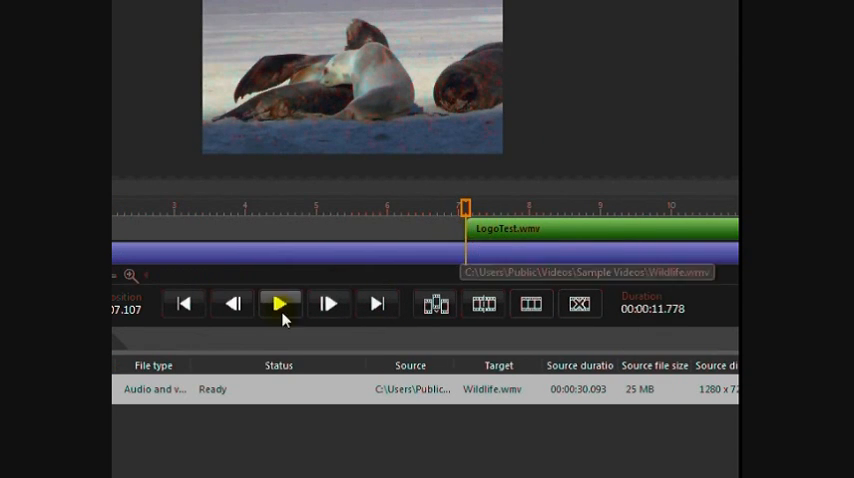
pyautogui.click(280, 304)
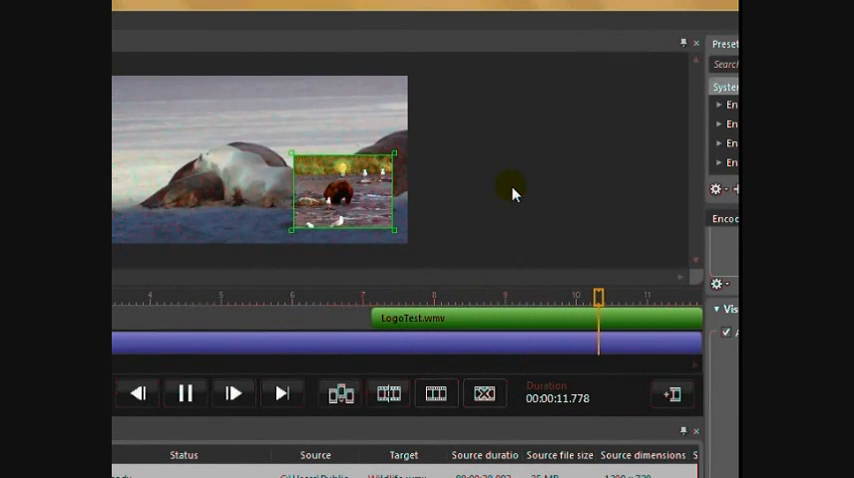
pyautogui.click(184, 392)
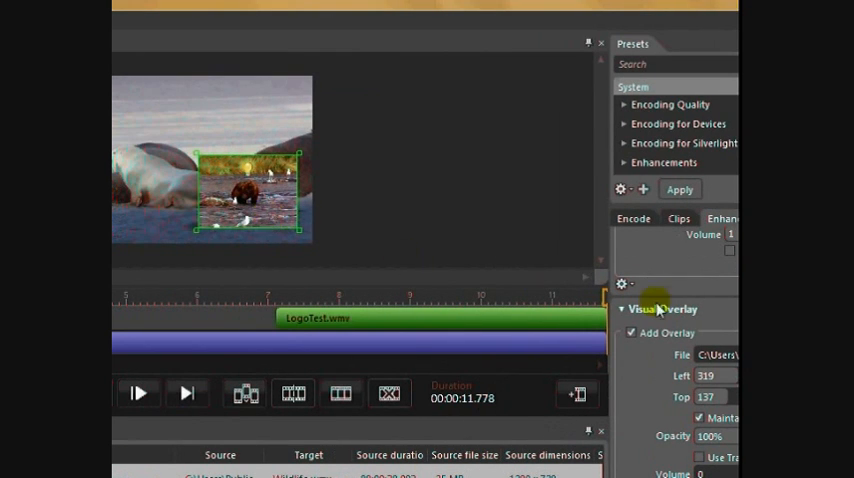
# Keep Windows Media output and set both Video and Audio codecs to Source.
pyautogui.click(632, 218)
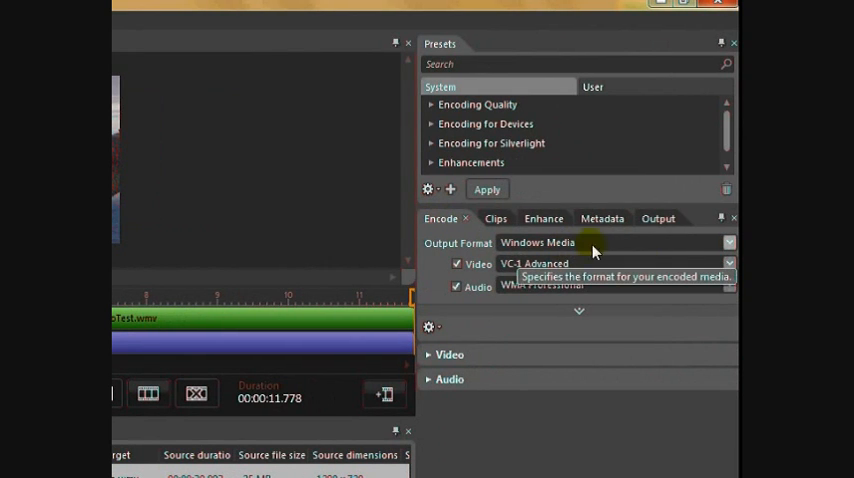
pyautogui.moveTo(484, 266)
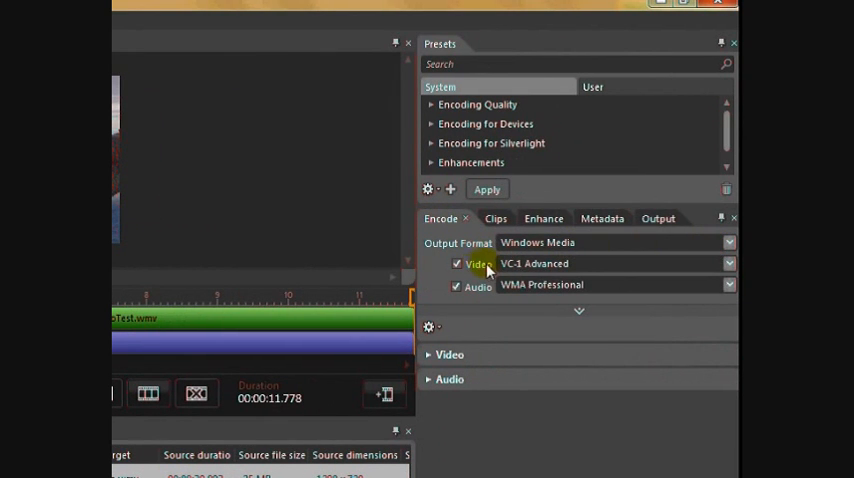
pyautogui.moveTo(730, 270)
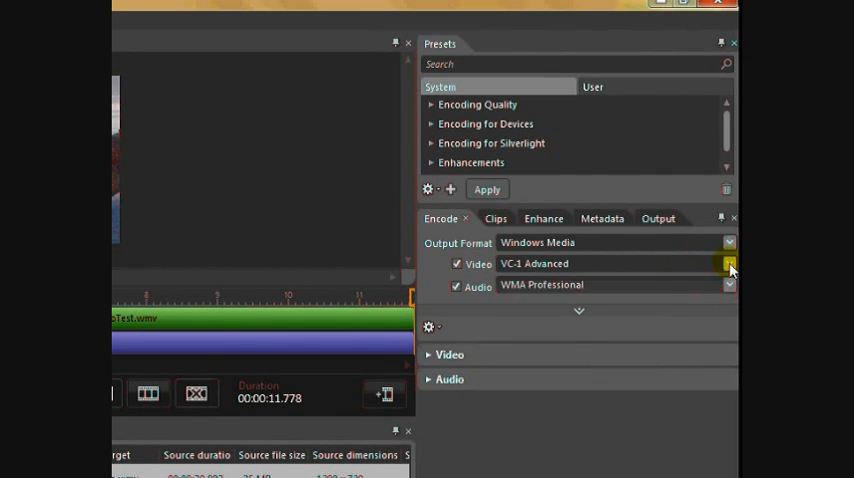
pyautogui.click(728, 264)
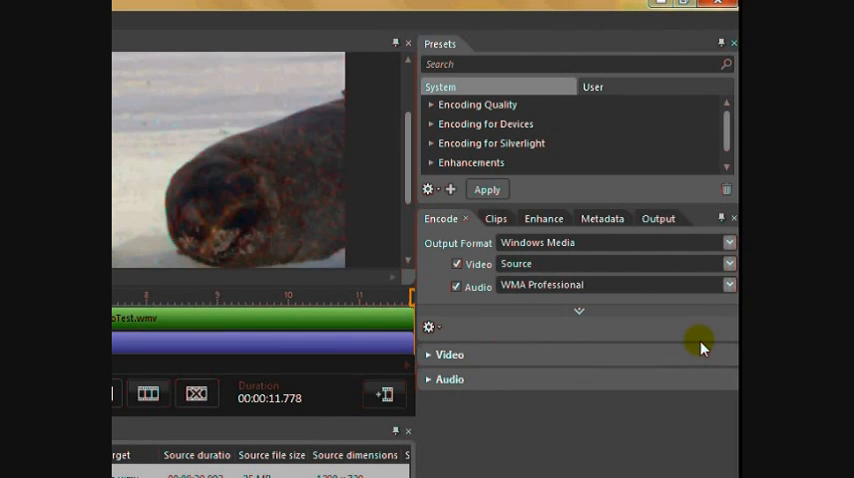
pyautogui.moveTo(730, 288)
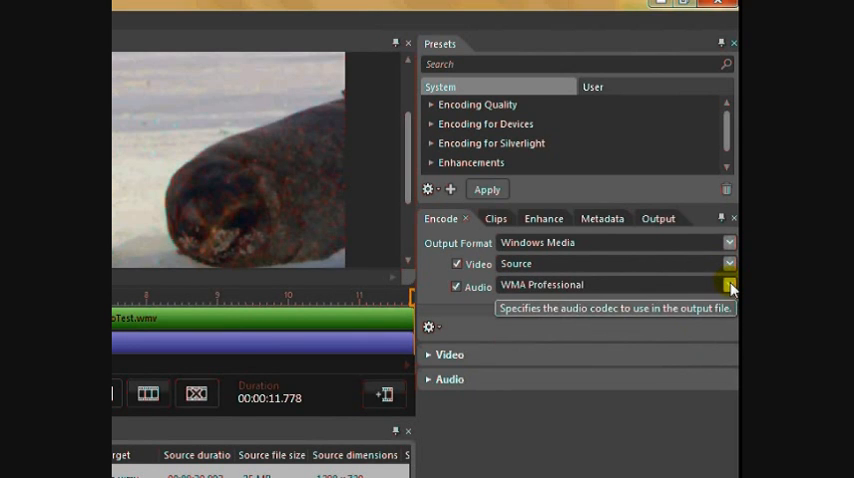
pyautogui.click(728, 288)
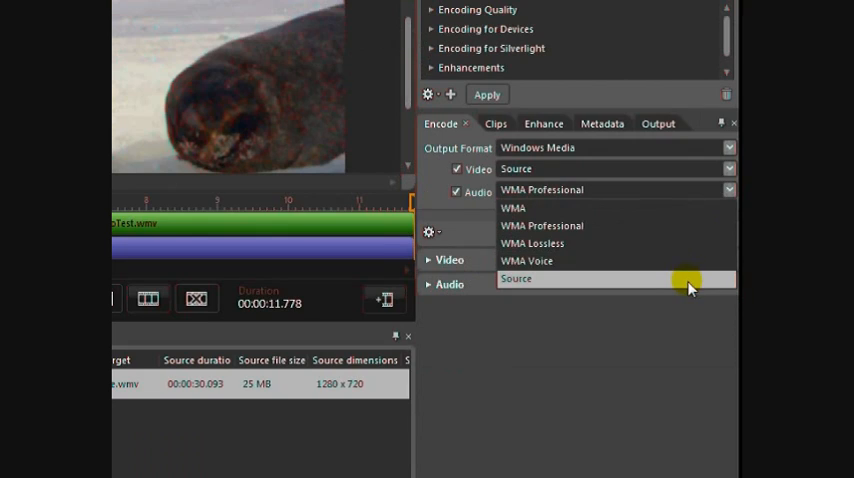
pyautogui.click(516, 278)
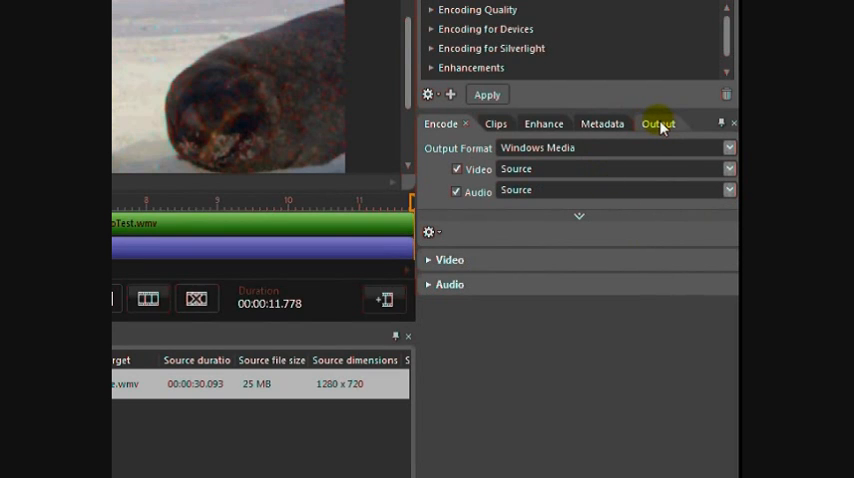
# Name the output file 'ee Test' and choose the folder it is saved into.
pyautogui.click(648, 122)
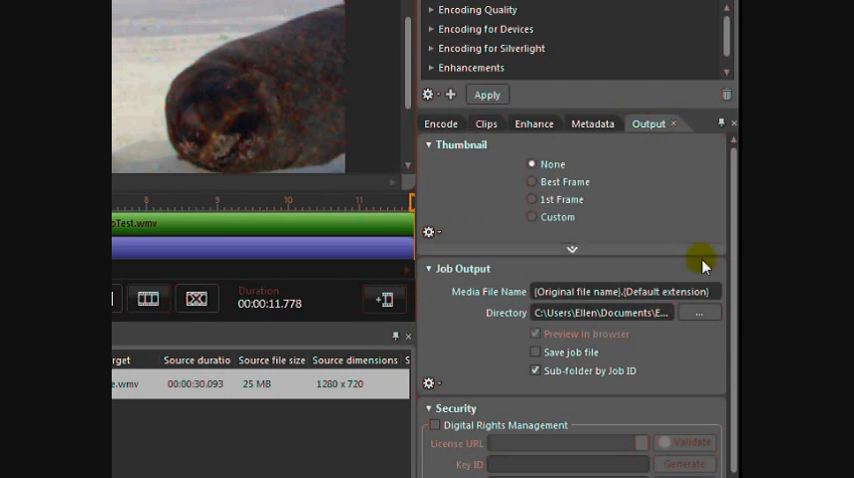
pyautogui.moveTo(716, 300)
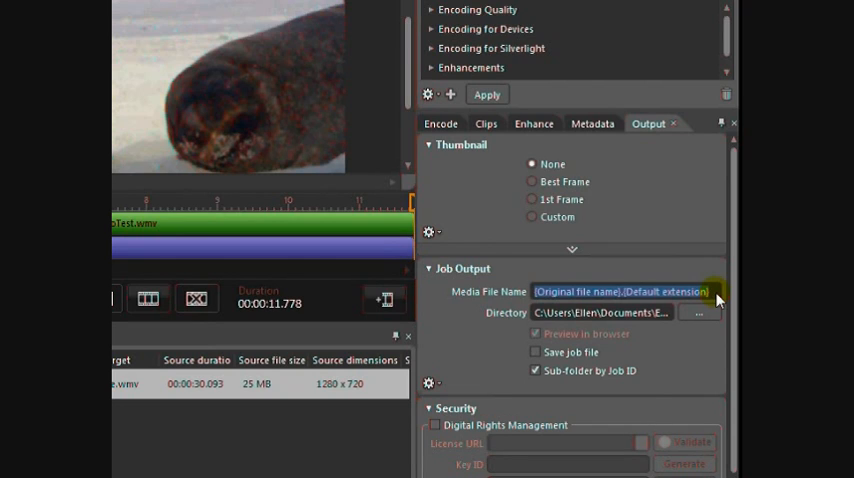
pyautogui.write('ee')
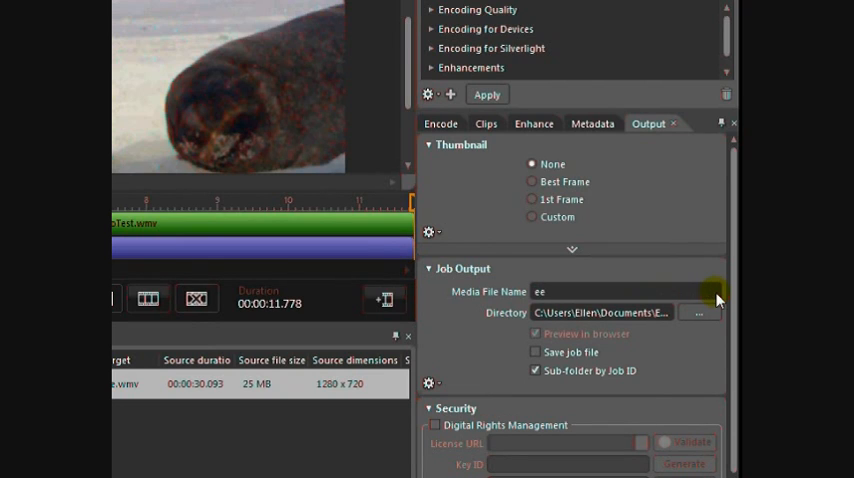
pyautogui.write('Test')
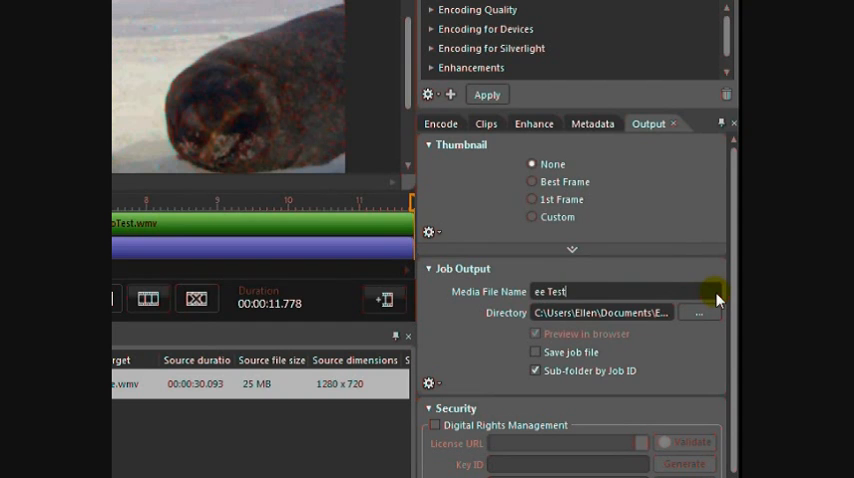
pyautogui.moveTo(700, 312)
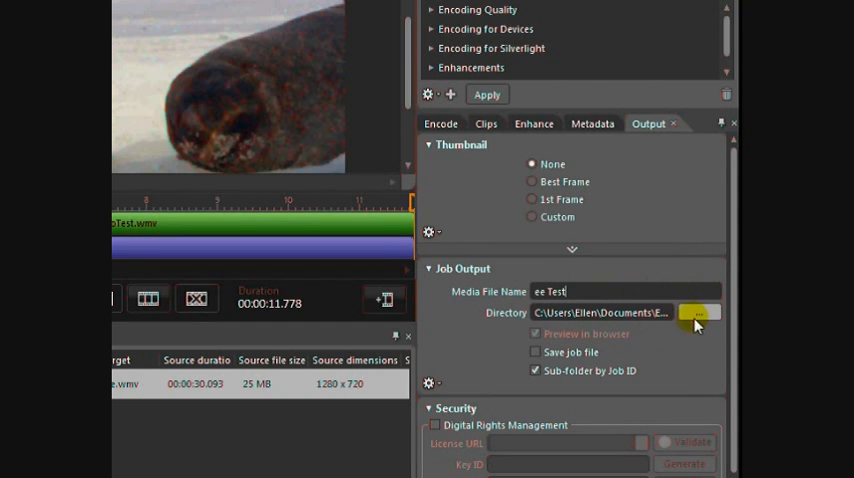
pyautogui.click(696, 312)
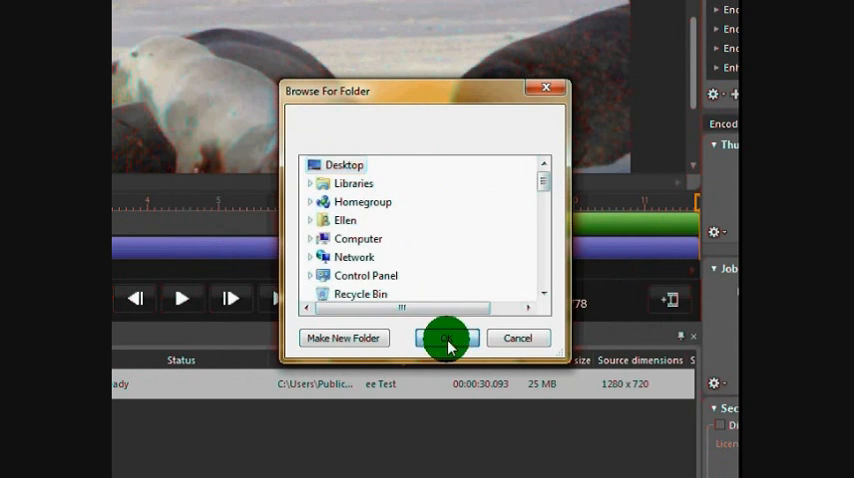
pyautogui.click(446, 338)
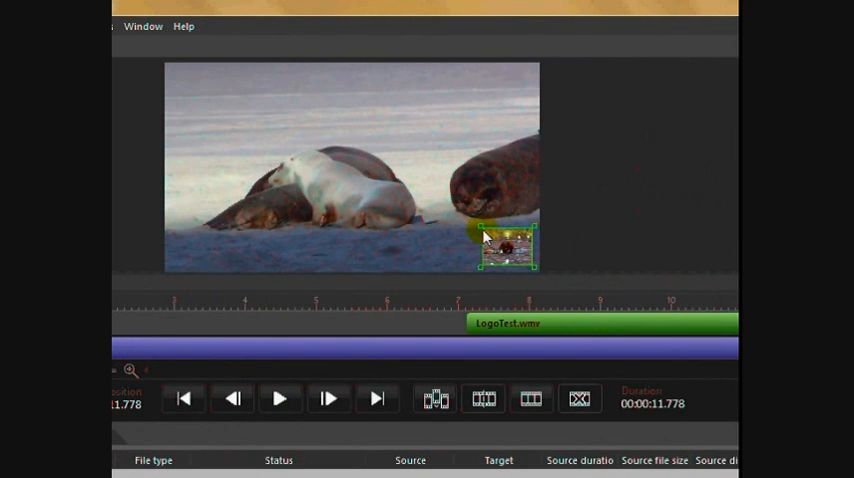
pyautogui.moveTo(510, 248); pyautogui.dragTo(484, 230)
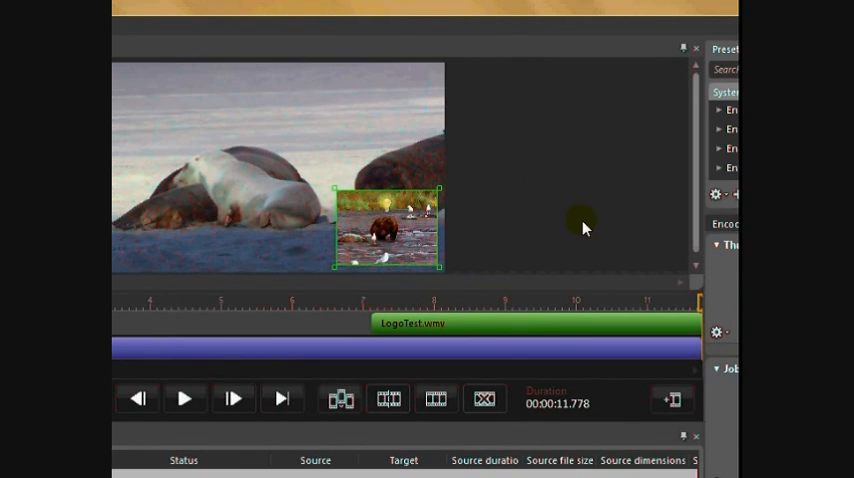
pyautogui.moveTo(336, 196)
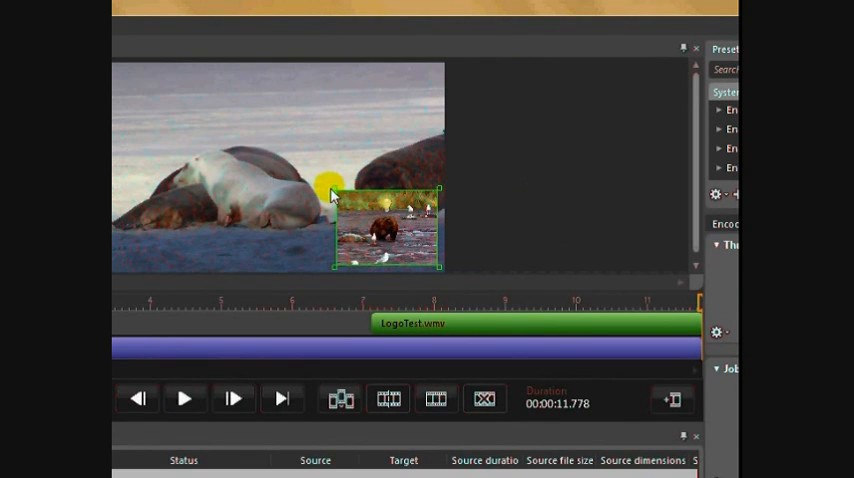
pyautogui.click(348, 346)
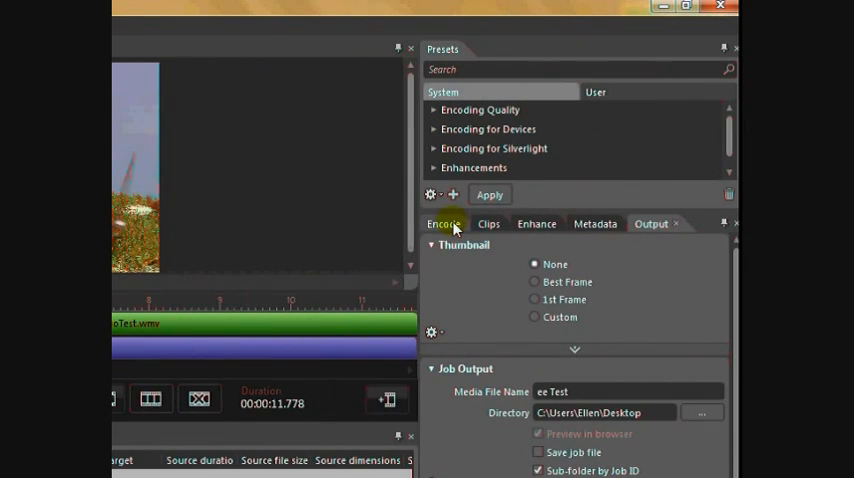
pyautogui.click(444, 224)
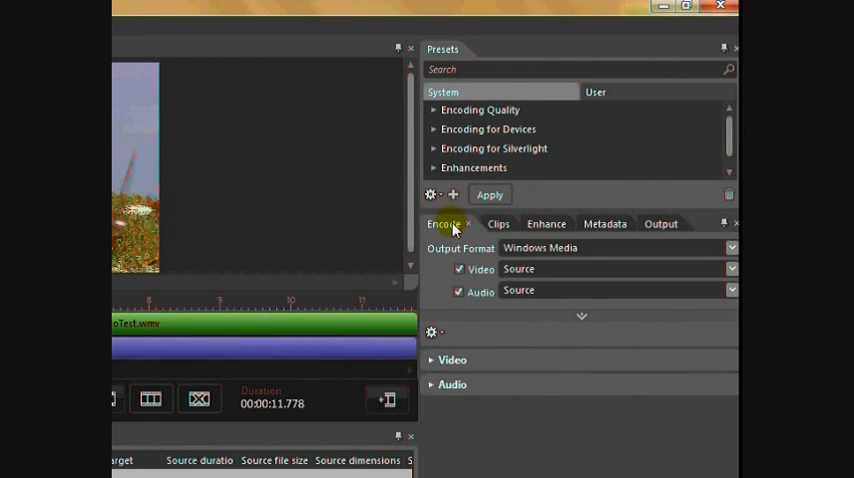
pyautogui.click(660, 224)
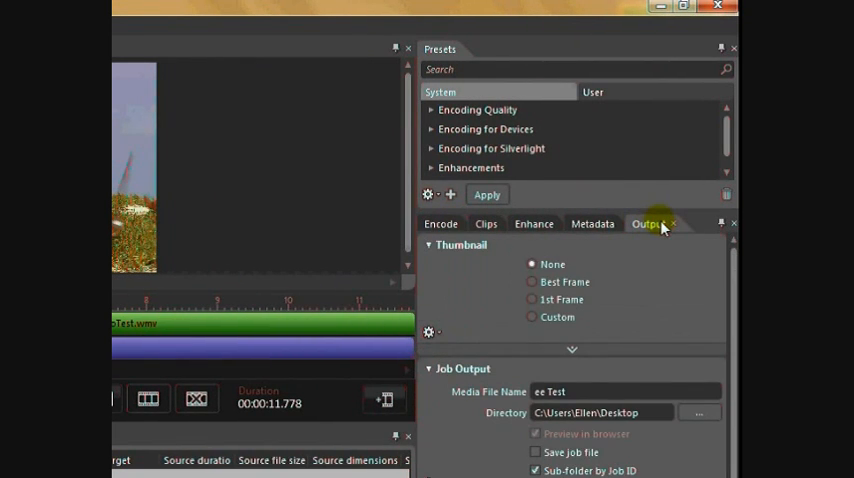
pyautogui.moveTo(592, 224)
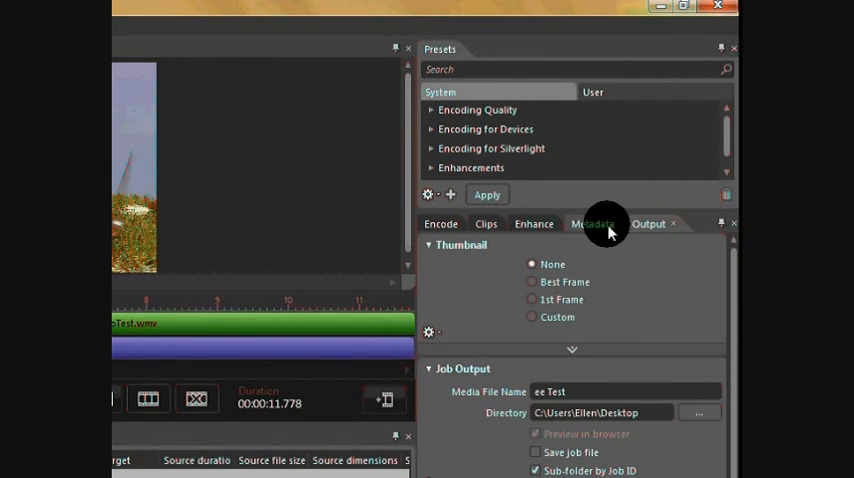
pyautogui.click(592, 224)
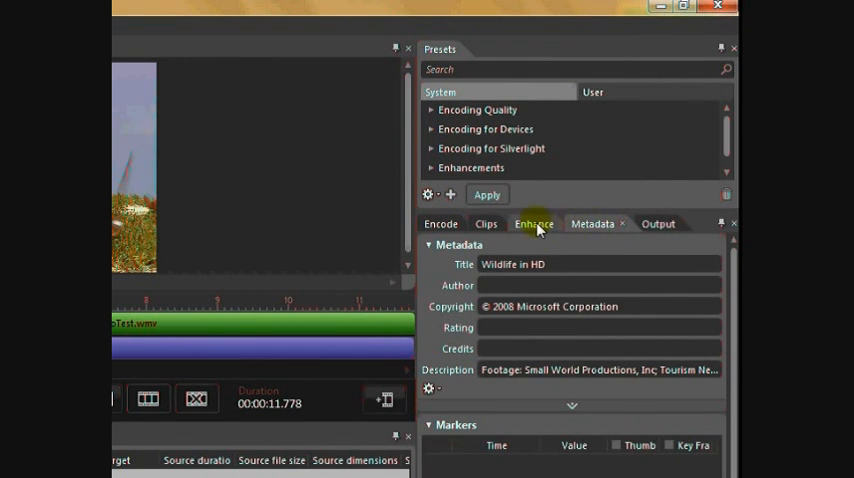
pyautogui.click(486, 224)
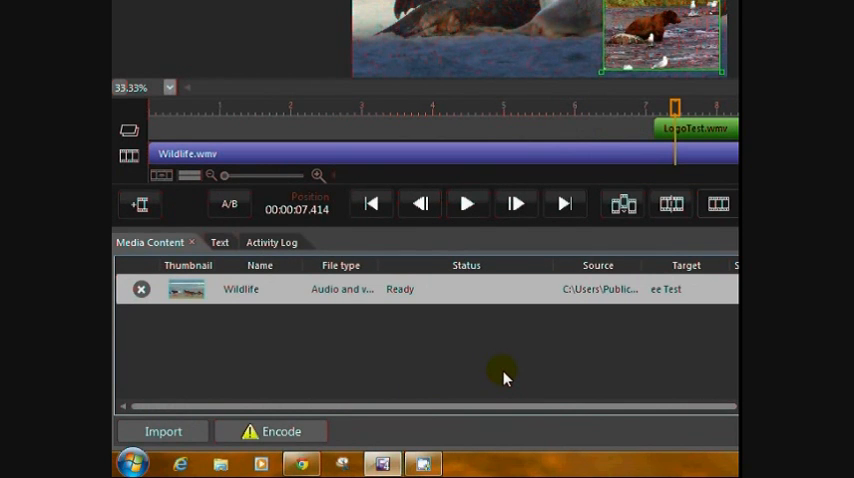
# Encode the job to ee Test and return to the overlay and output settings.
pyautogui.click(270, 432)
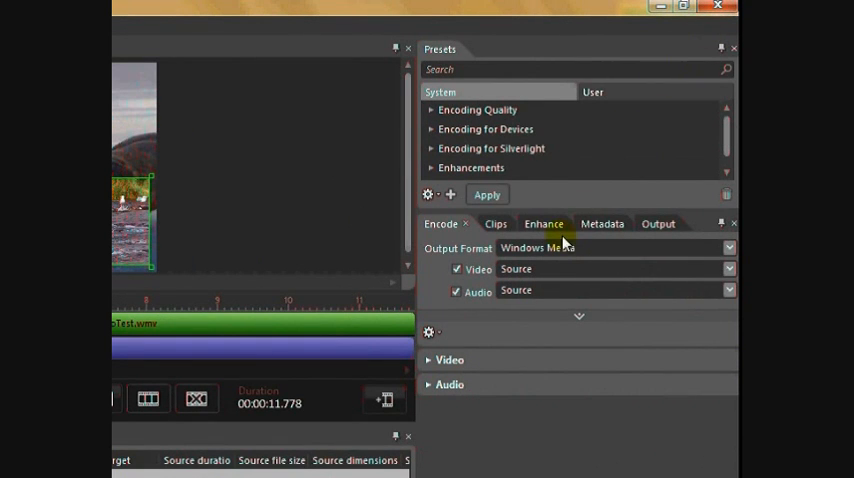
pyautogui.click(532, 224)
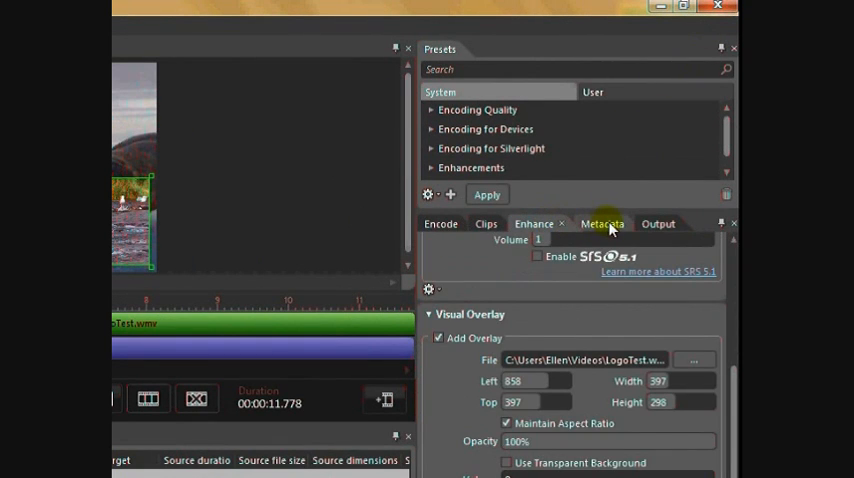
pyautogui.click(648, 224)
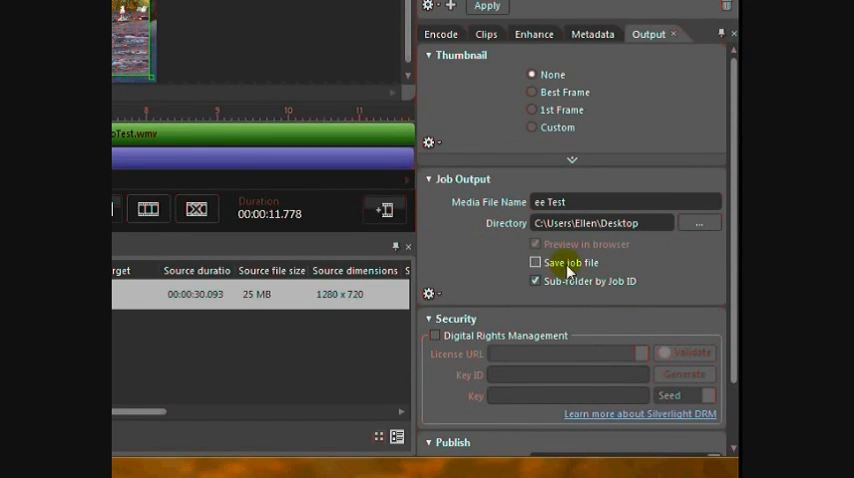
pyautogui.moveTo(616, 272)
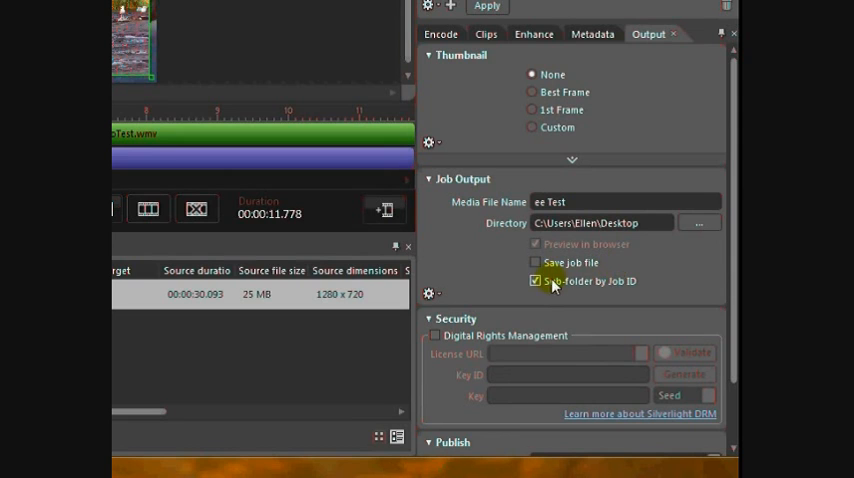
pyautogui.moveTo(536, 264)
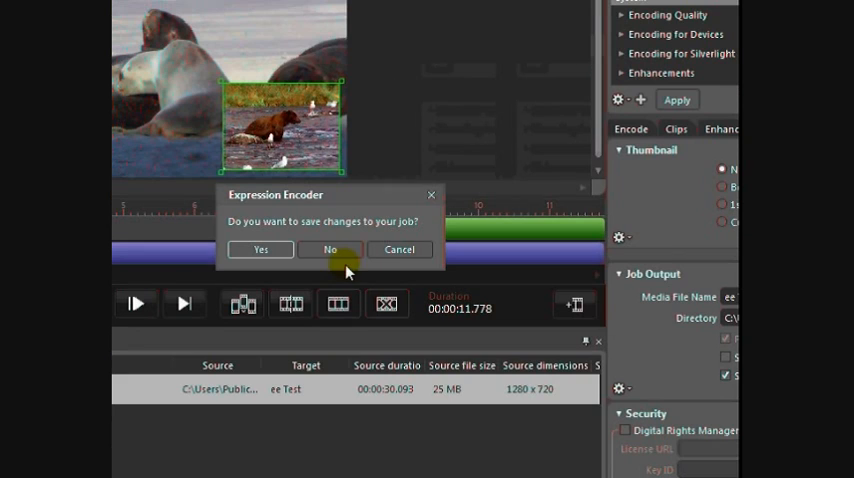
# Decline saving the job and open the ee Test output file, which has no extension.
pyautogui.click(328, 248)
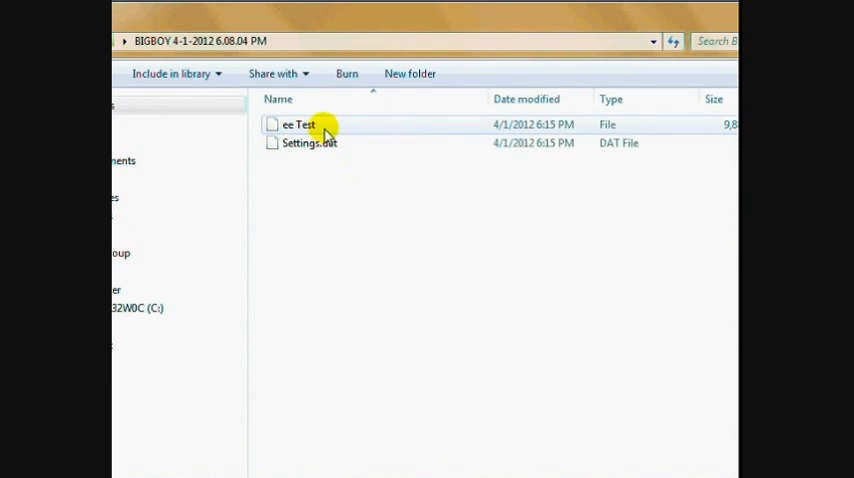
pyautogui.moveTo(324, 128)
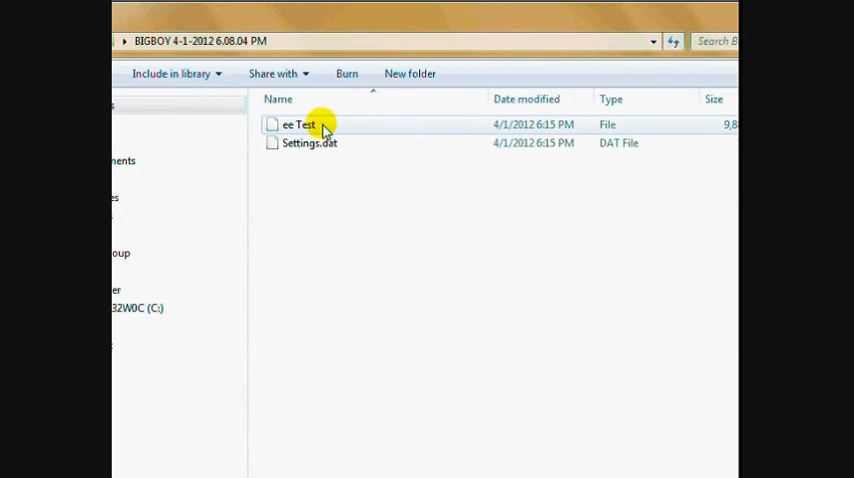
pyautogui.doubleClick(298, 124)
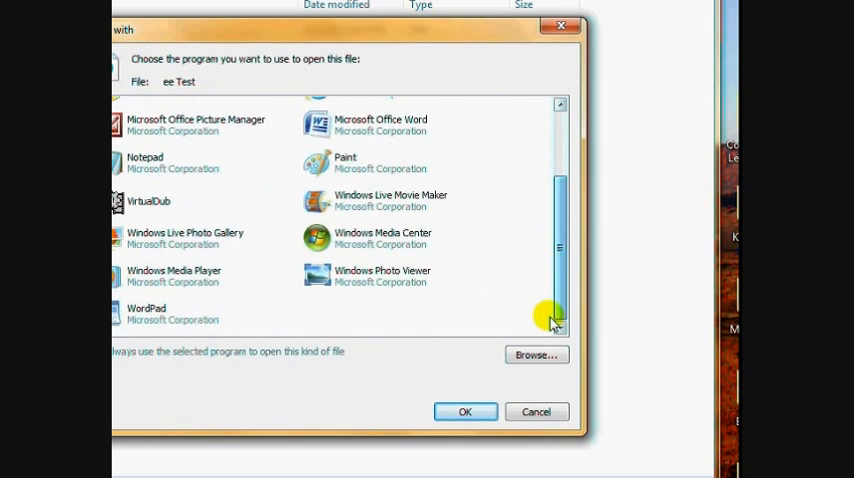
pyautogui.click(536, 412)
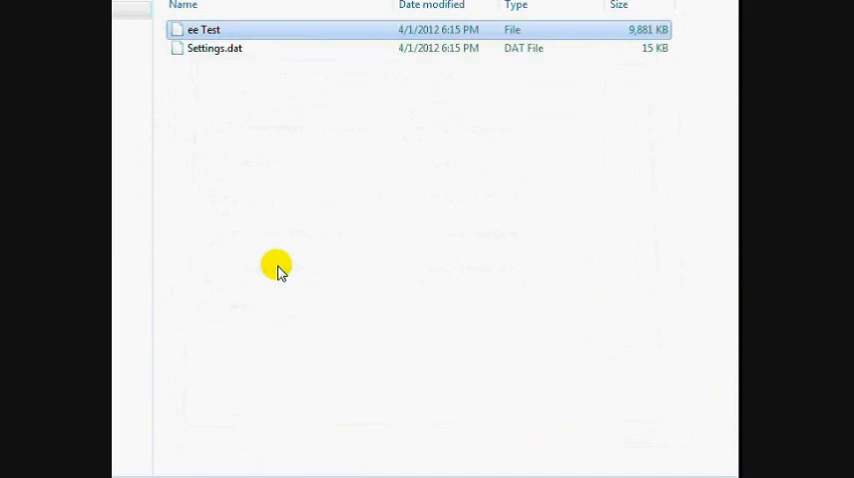
# Try playing ee Test and decline the Windows Media Player unrecognised-file warning.
pyautogui.doubleClick(204, 28)
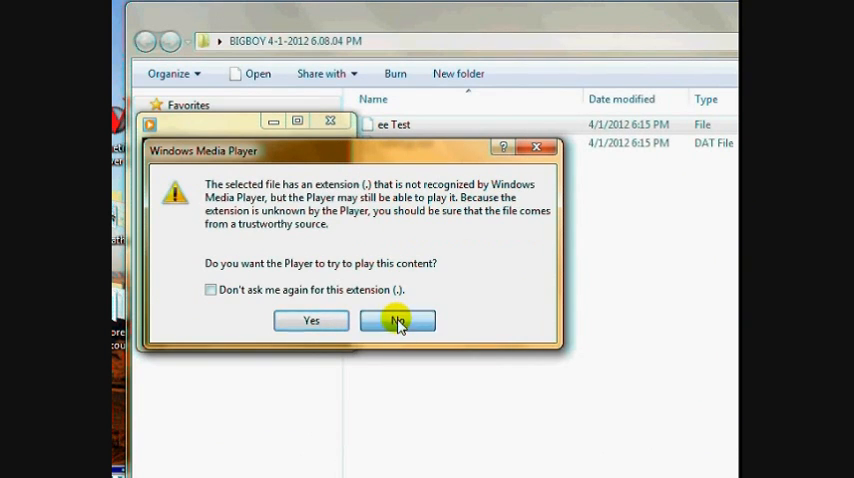
pyautogui.click(398, 320)
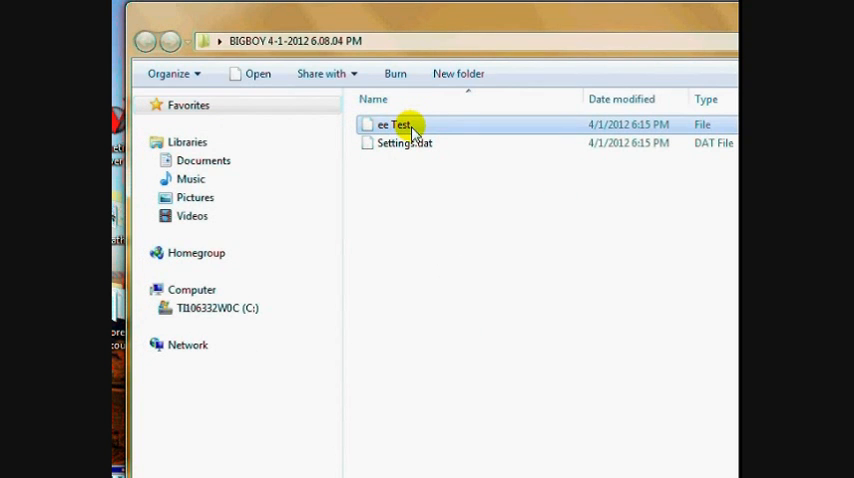
# Rename the output file to ee Test.wmv so it is recognised as video.
pyautogui.rightClick(392, 124)
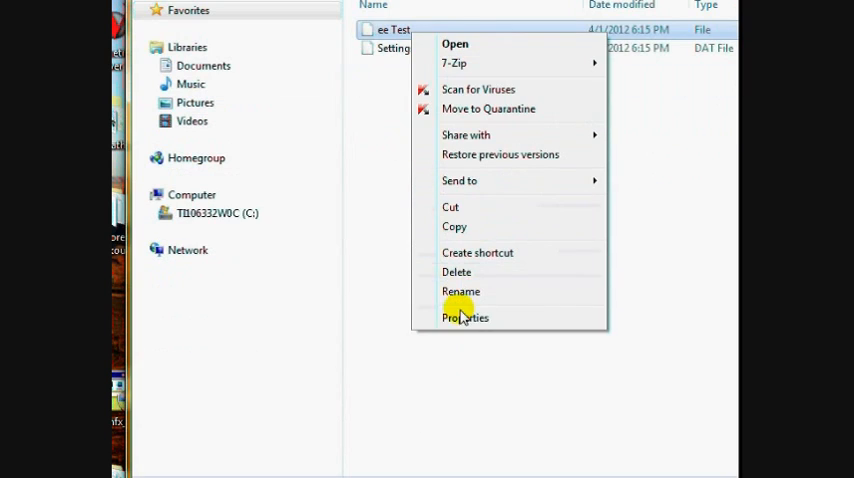
pyautogui.click(462, 292)
pyautogui.write('.')
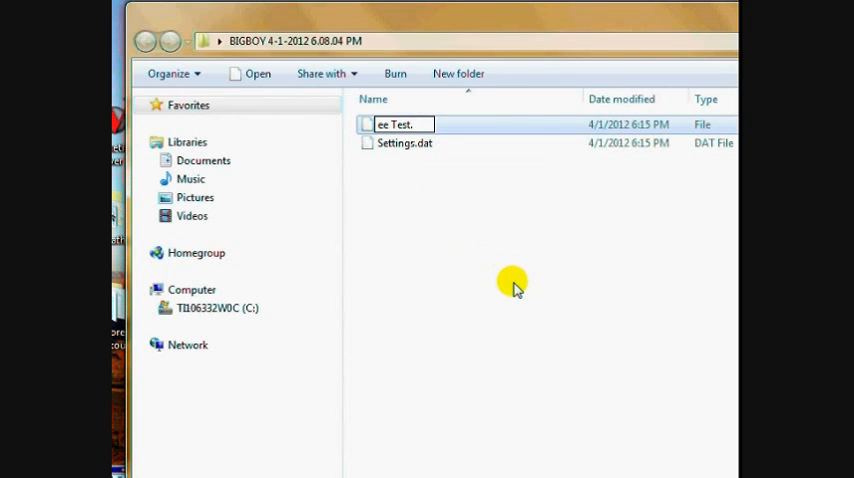
pyautogui.write('wmv')
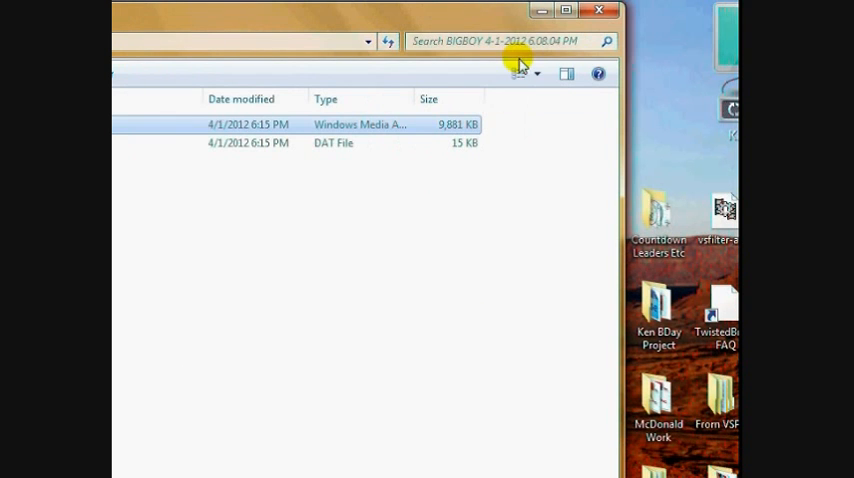
# Show large thumbnails and play ee Test.wmv in Windows Media Player.
pyautogui.click(520, 74)
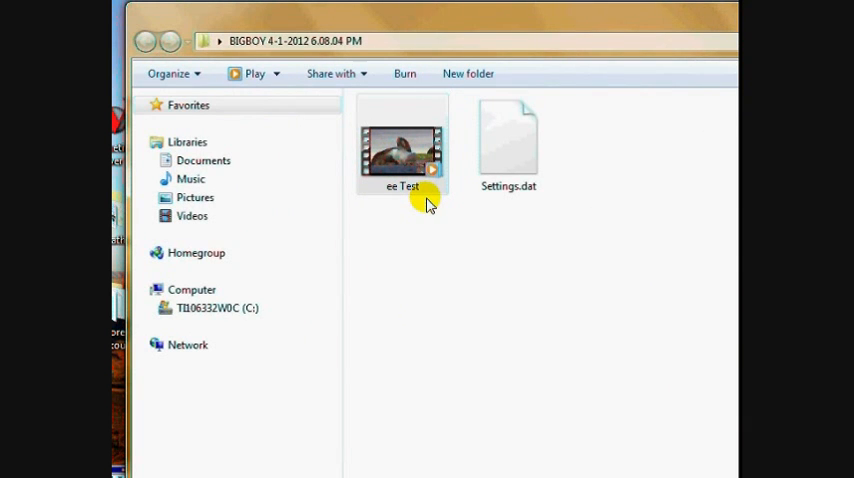
pyautogui.click(400, 144)
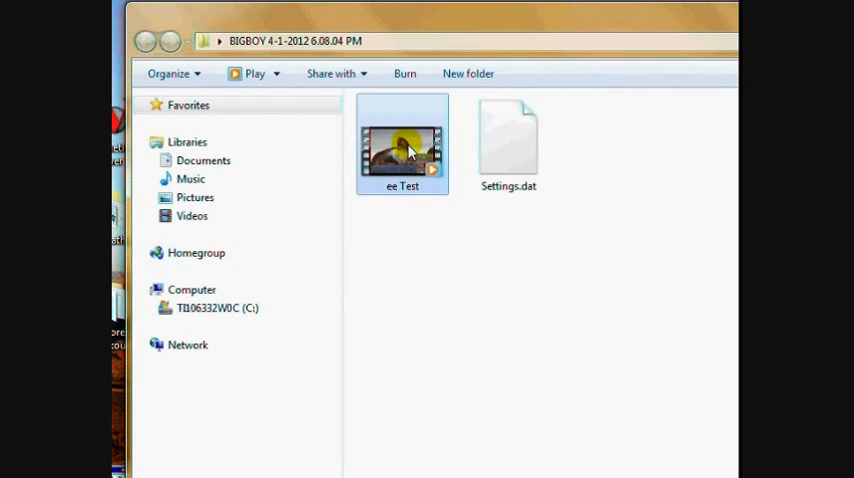
pyautogui.doubleClick(402, 144)
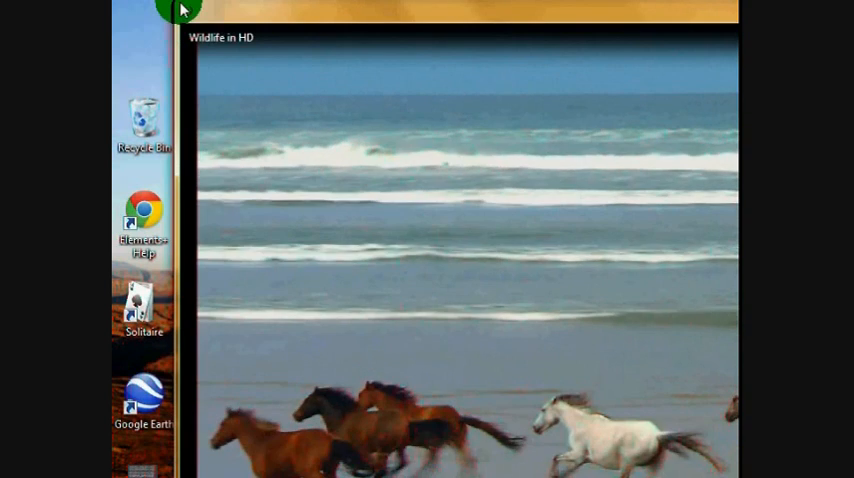